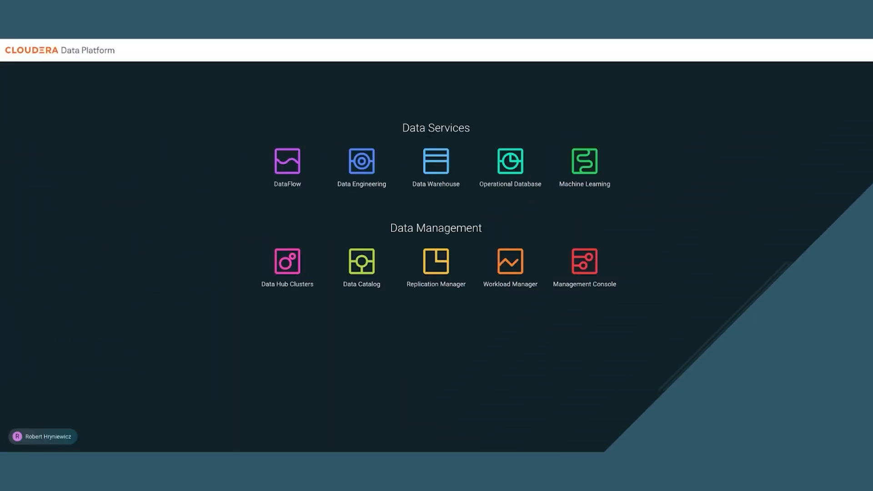
pyautogui.moveTo(288, 169)
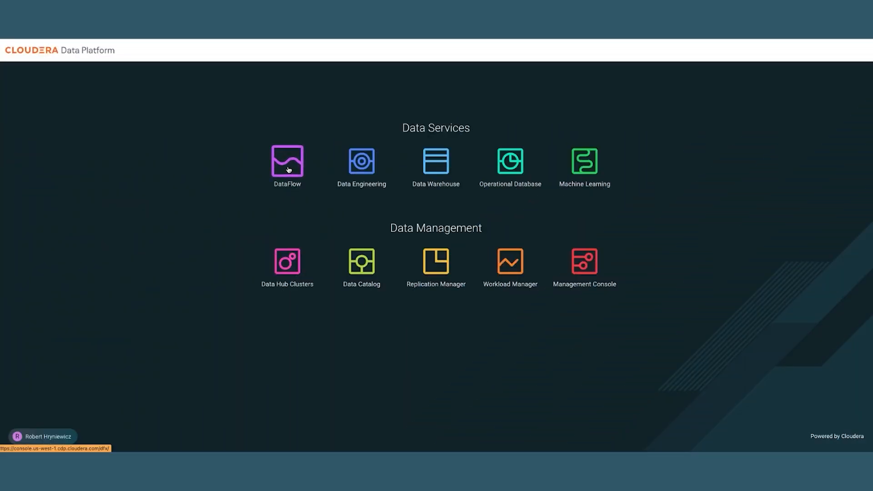
# Enter the DataFlow service from the Data Services tiles on the CDP home page
pyautogui.click(287, 162)
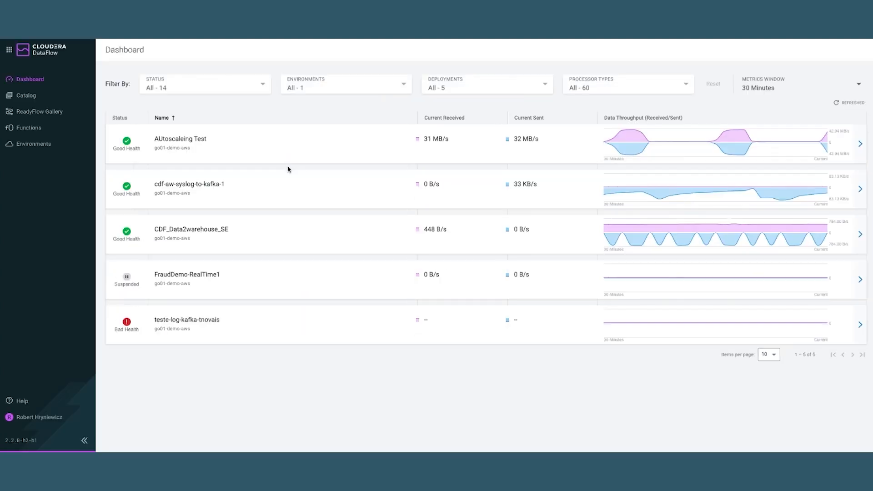
# Filter the dashboard to the cdf-aw-syslog-to-kafka-1 and CDF_Data2warehouse_SE deployments via the Deployments dropdown
pyautogui.click(487, 84)
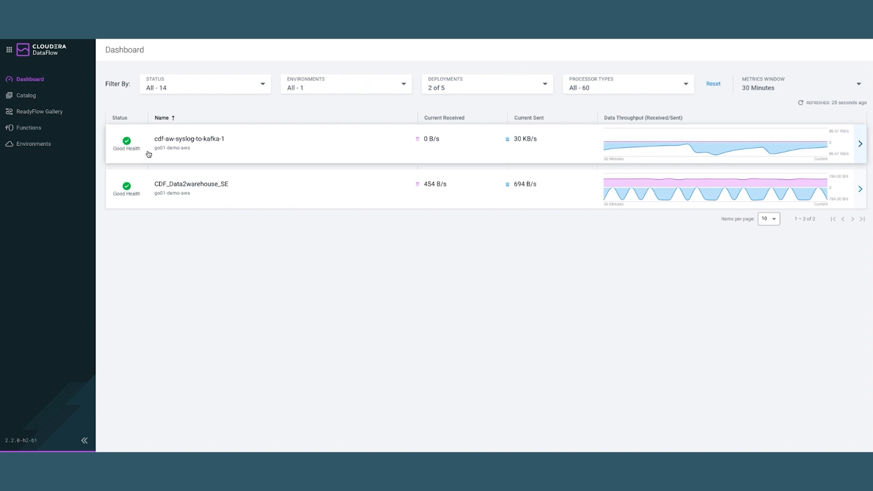
pyautogui.moveTo(474, 152)
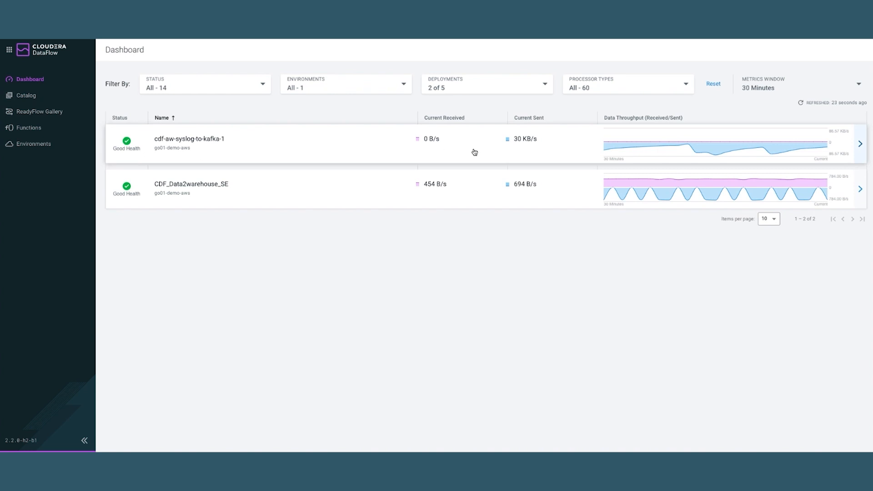
pyautogui.moveTo(225, 155)
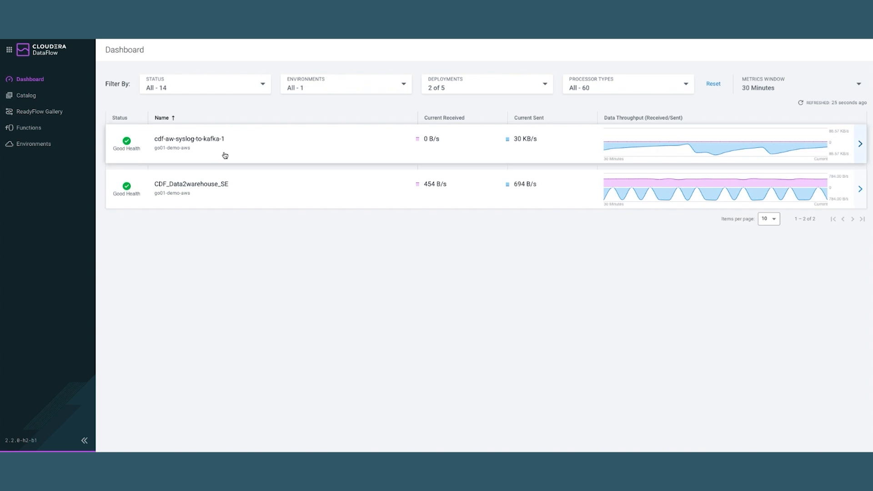
pyautogui.moveTo(679, 145)
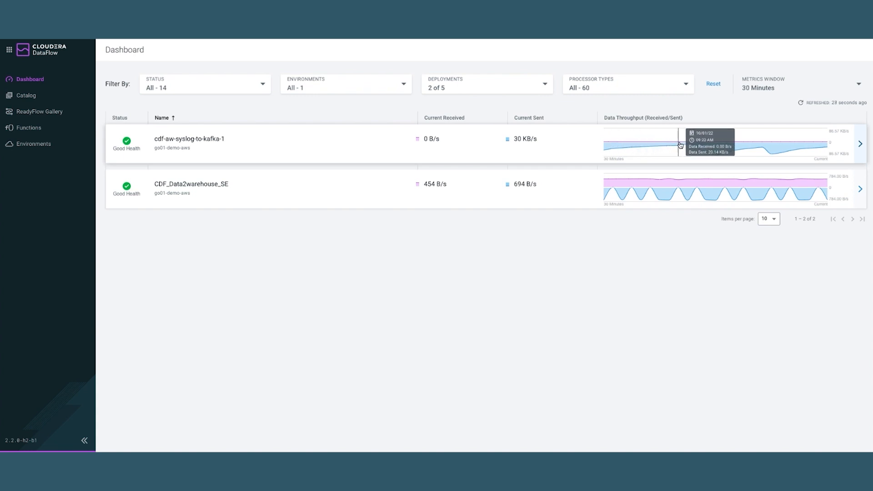
pyautogui.moveTo(732, 148)
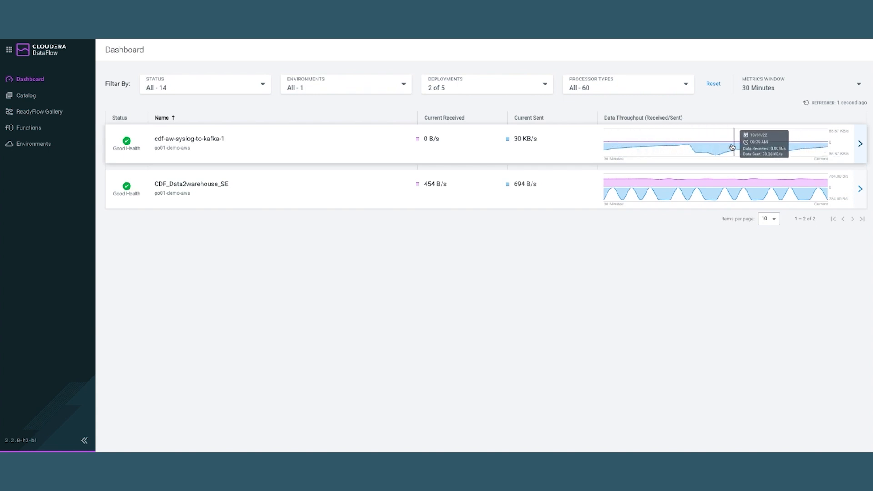
pyautogui.moveTo(715, 148)
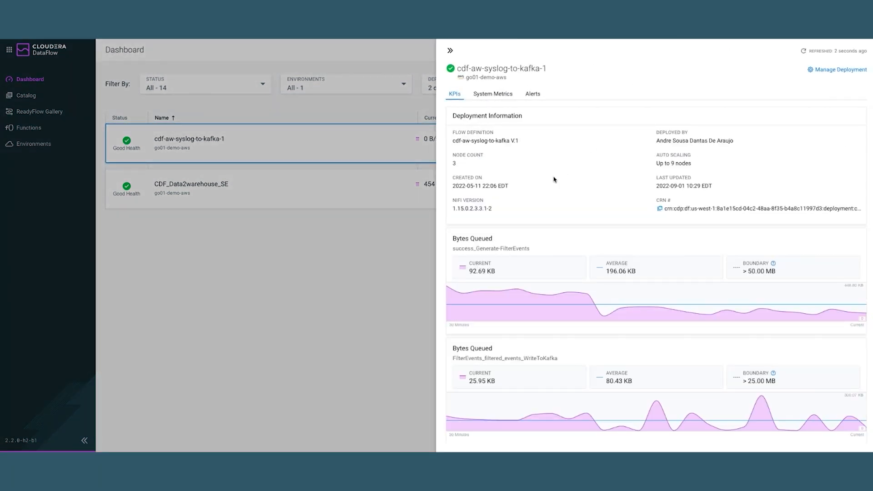
pyautogui.moveTo(605, 250)
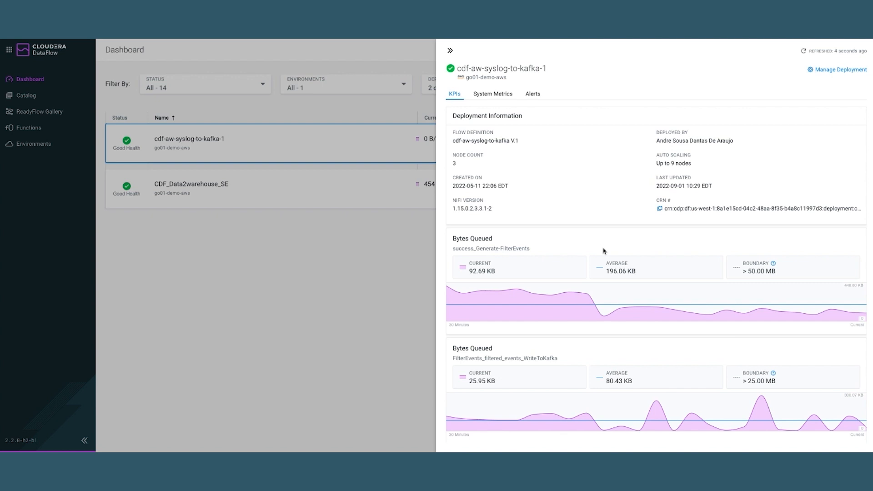
# Review the deployment's KPIs, then its System Metrics, then its Alerts history with the KPI Threshold Breach event
pyautogui.scroll(-3)
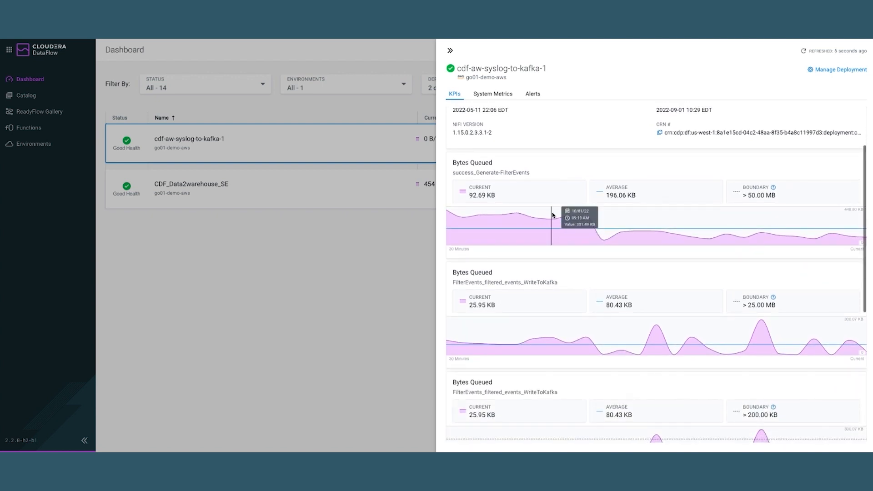
pyautogui.moveTo(757, 232)
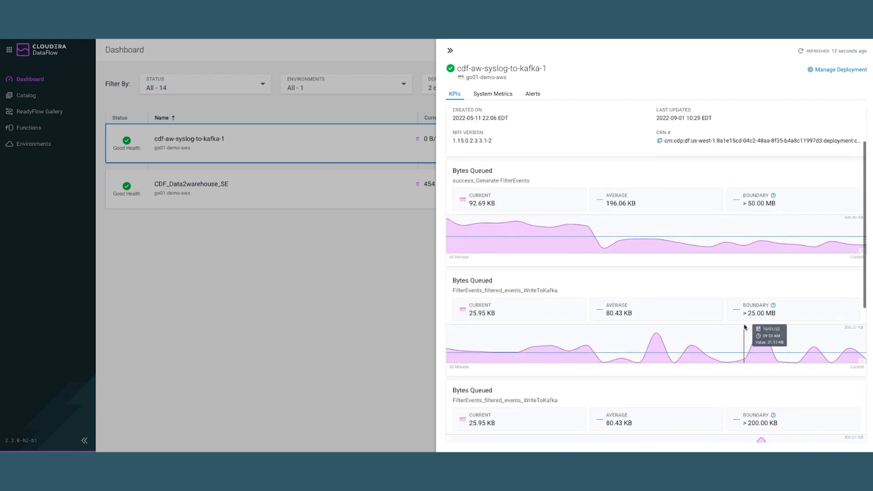
pyautogui.click(493, 94)
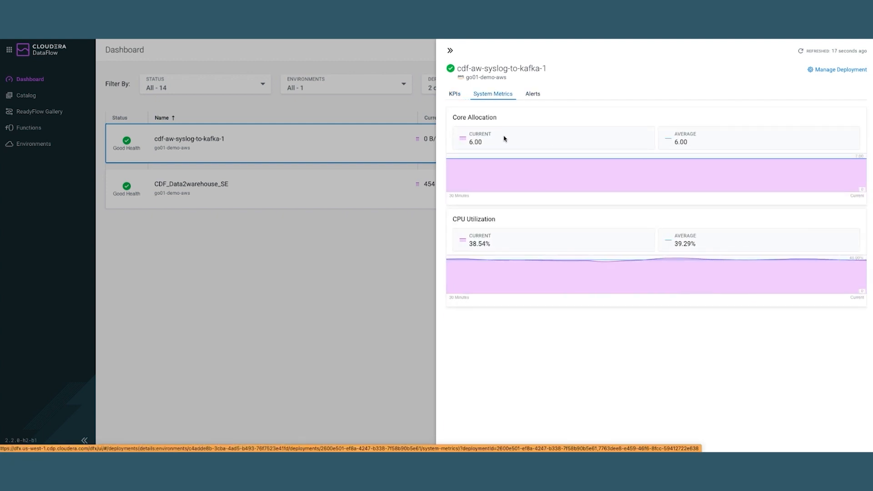
pyautogui.moveTo(583, 248)
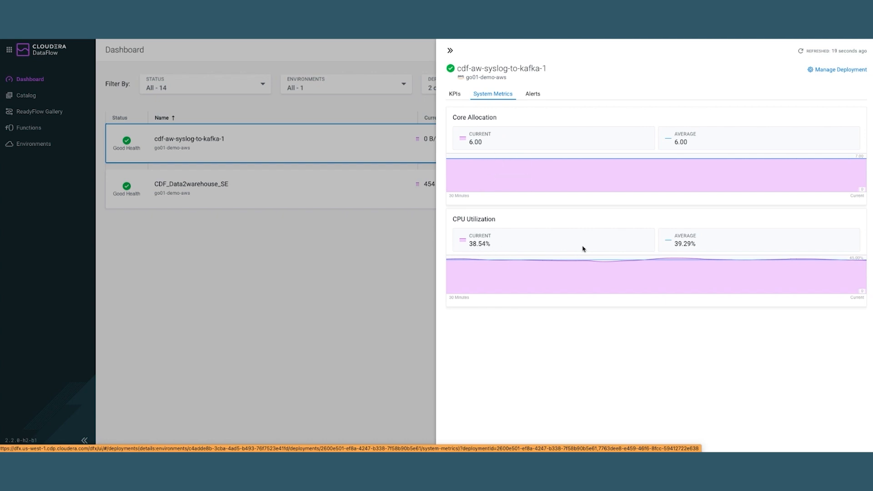
pyautogui.moveTo(607, 120)
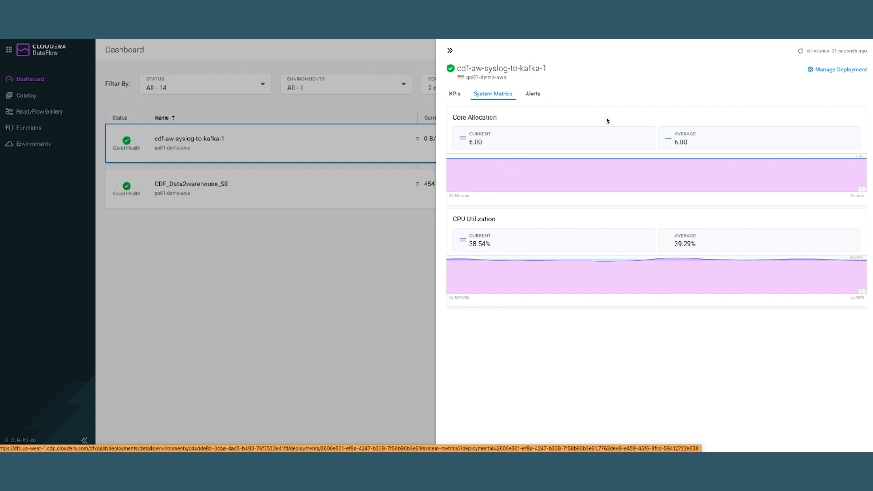
pyautogui.click(532, 94)
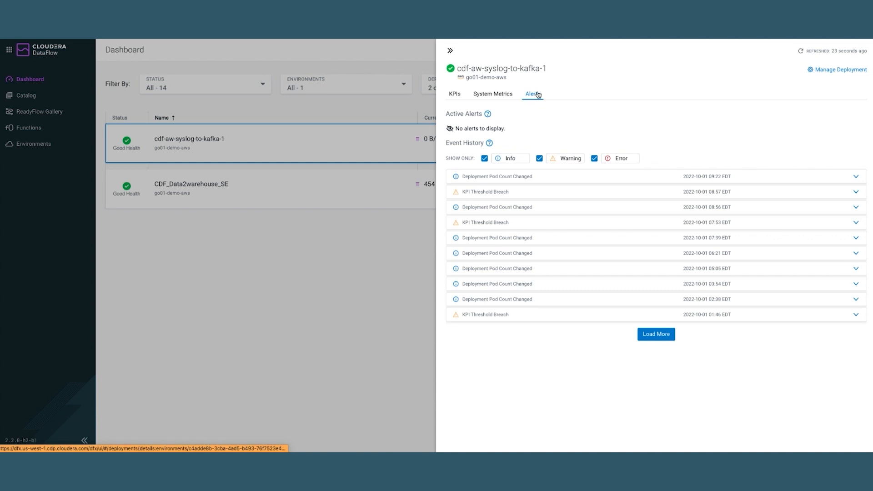
pyautogui.moveTo(547, 187)
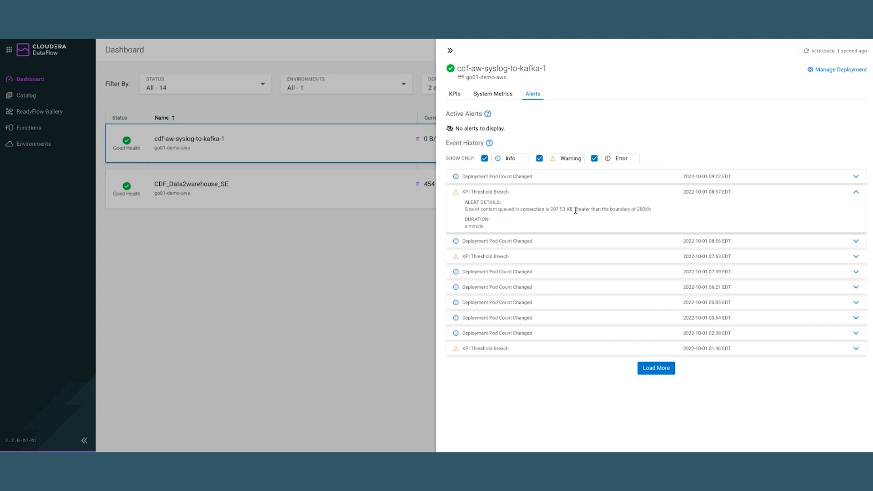
# Bring up the Deployment Manager's KPIs and Alerts settings and scroll through the existing KPI list
pyautogui.click(840, 69)
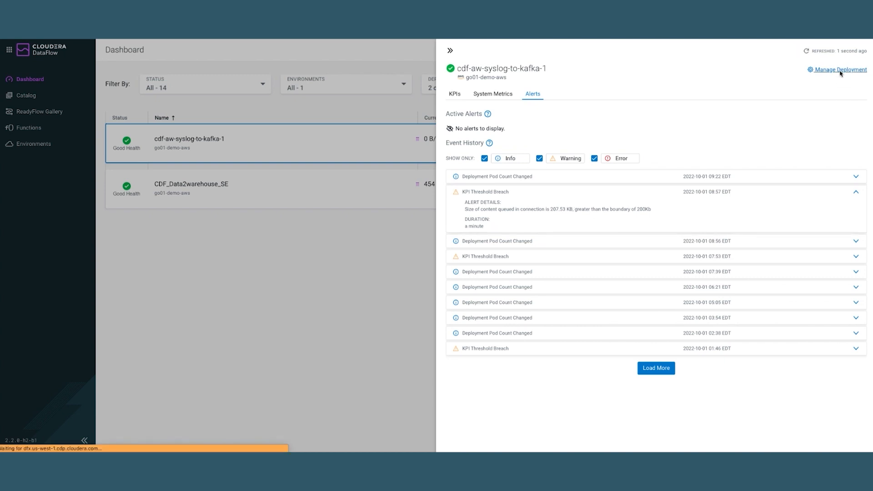
pyautogui.click(839, 69)
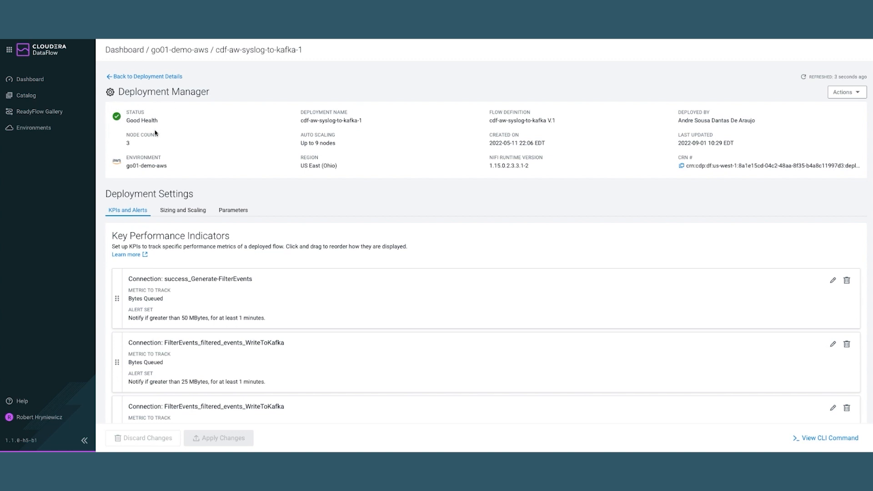
pyautogui.moveTo(157, 178)
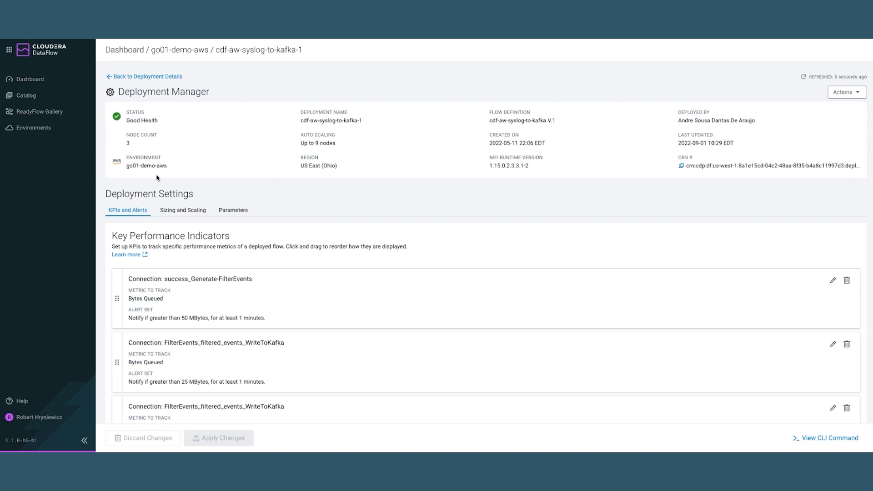
pyautogui.scroll(-3)
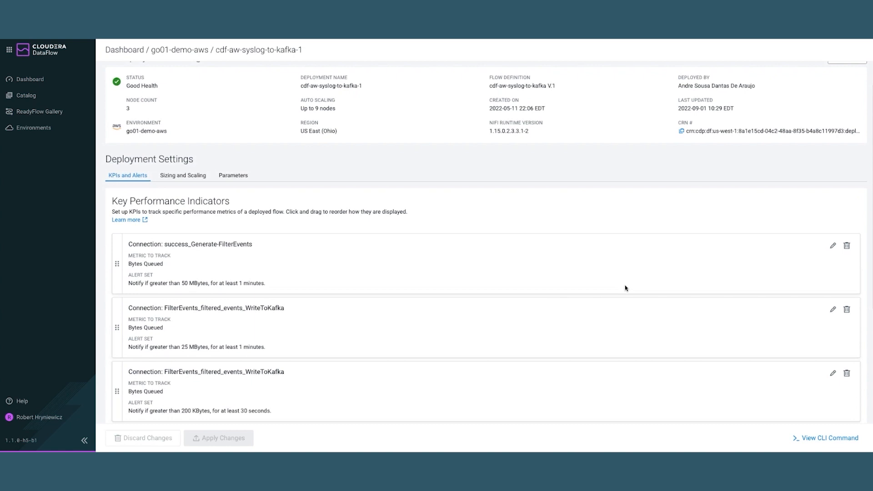
pyautogui.scroll(-3)
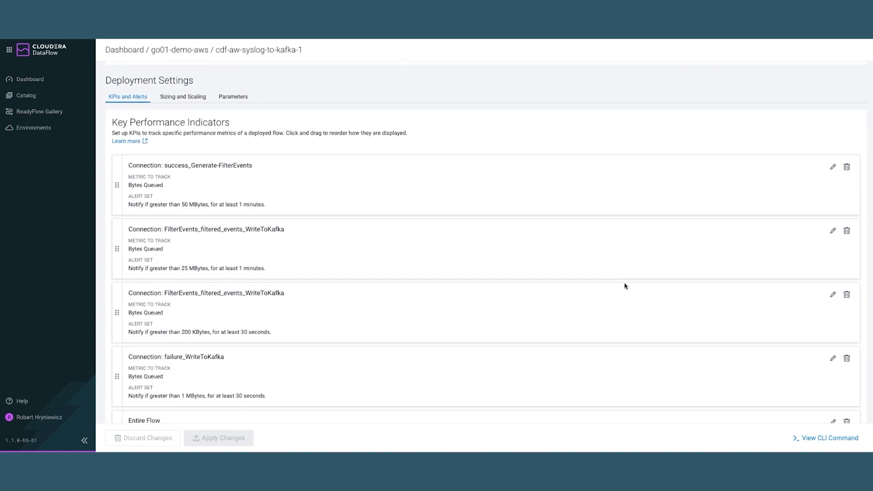
pyautogui.scroll(-3)
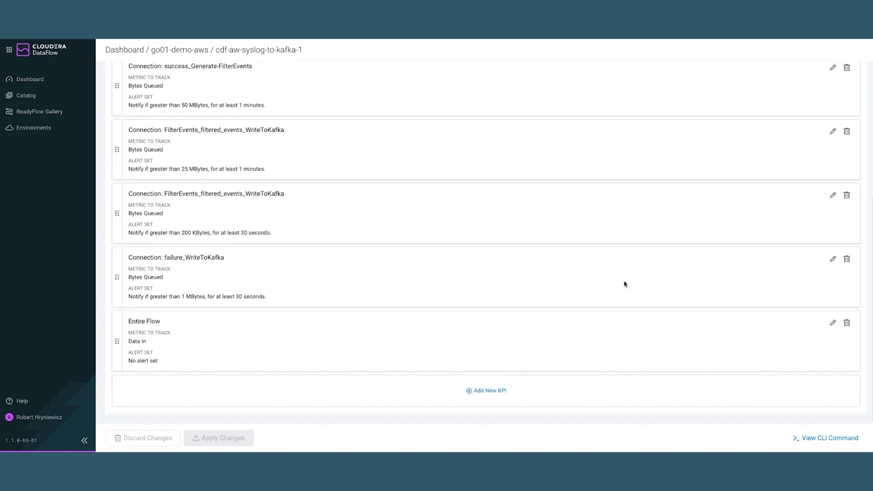
pyautogui.moveTo(832, 261)
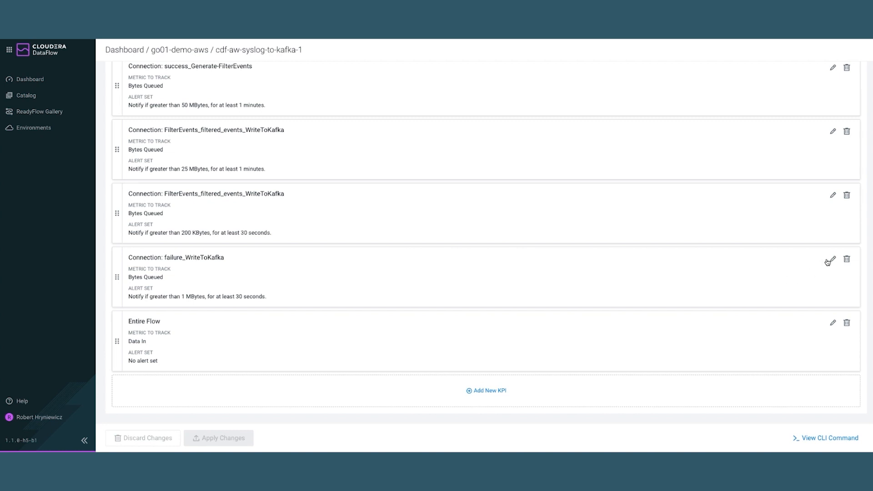
# Look into the failure_WriteToKafka queue KPI editor, then cancel without adding a new KPI
pyautogui.click(833, 260)
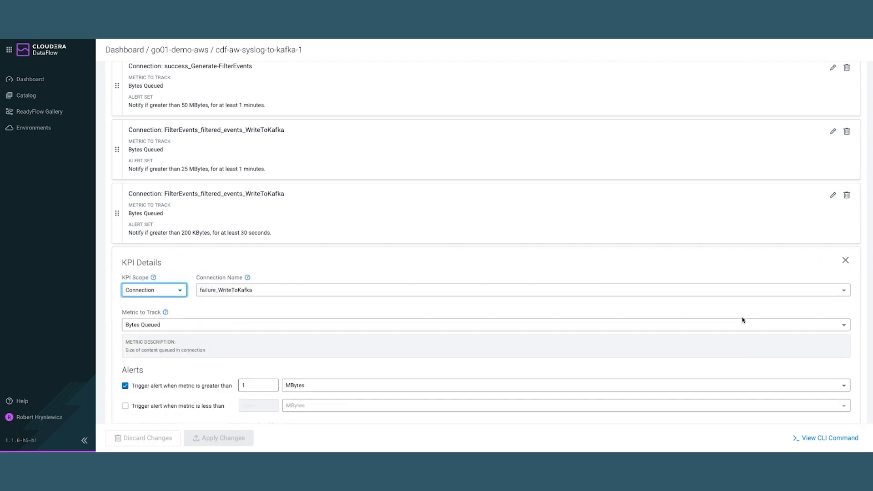
pyautogui.scroll(-3)
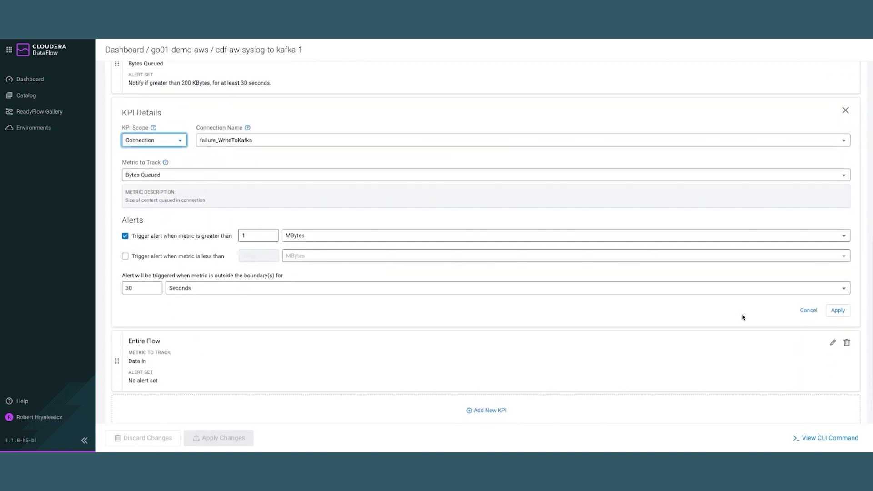
pyautogui.scroll(-3)
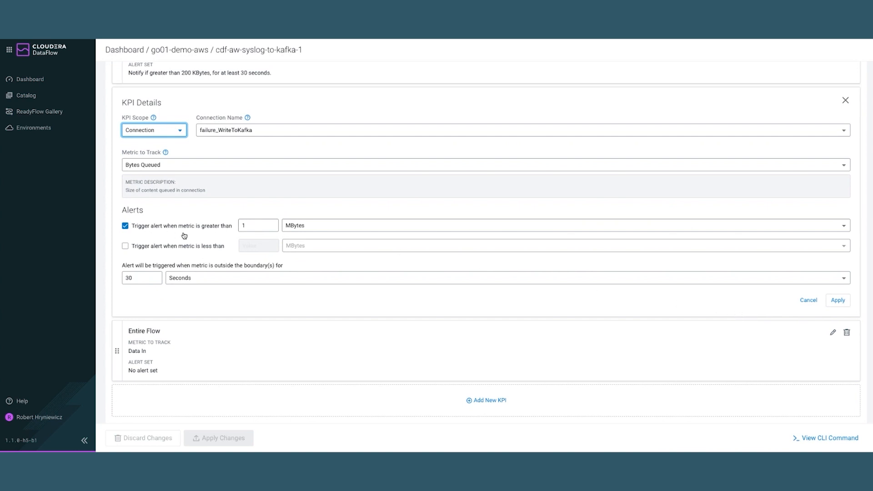
pyautogui.moveTo(290, 237)
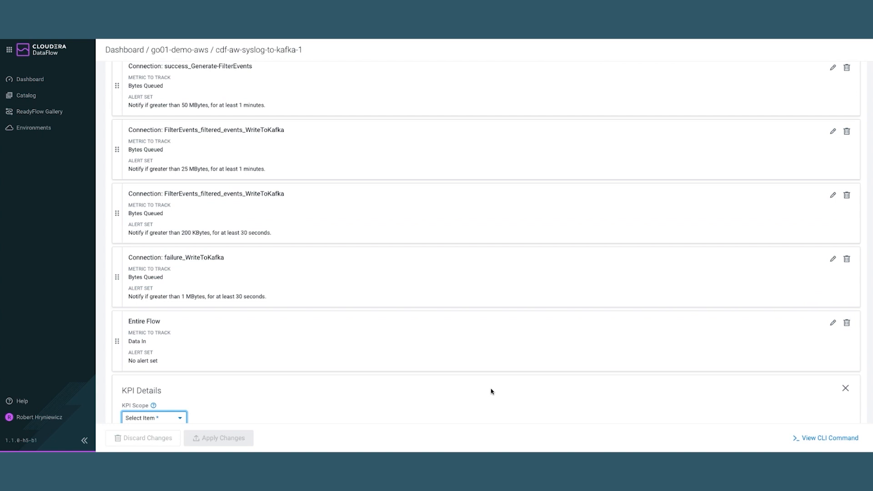
pyautogui.scroll(-3)
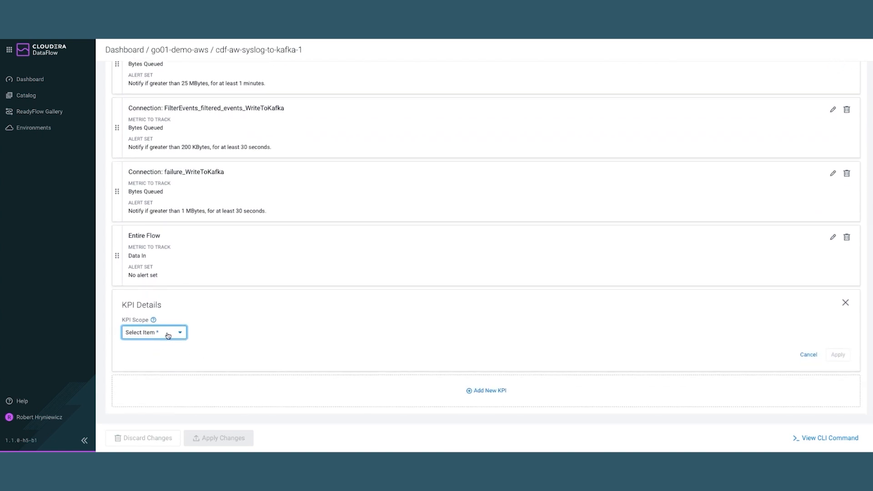
pyautogui.click(154, 333)
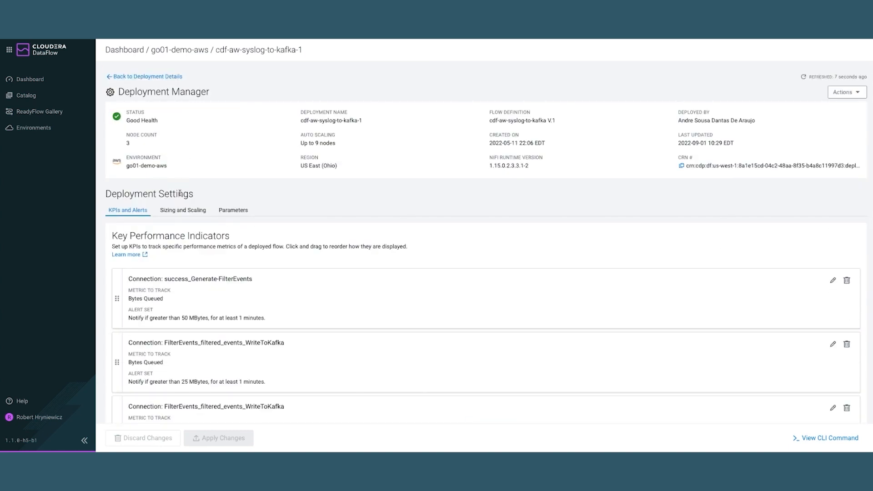
# Show Sizing and Scaling (Extra Small nodes, auto scaling 3 to 9), then view the flow in the NiFi canvas
pyautogui.click(183, 211)
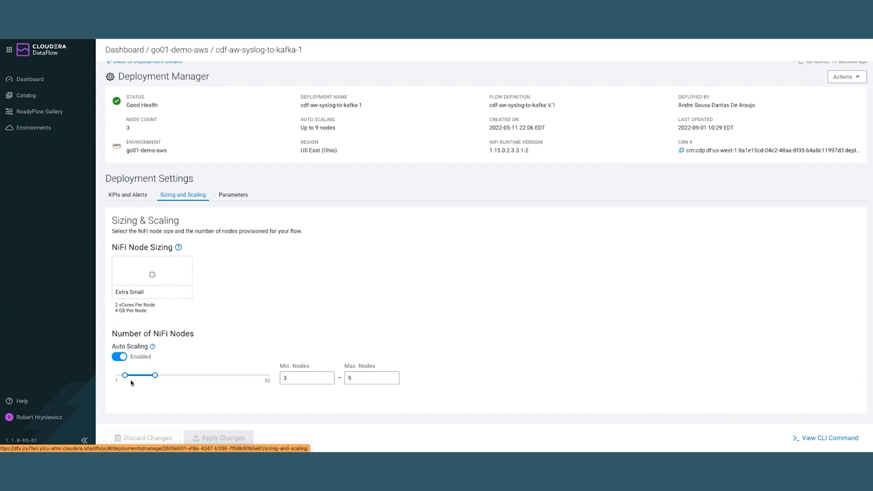
pyautogui.click(372, 378)
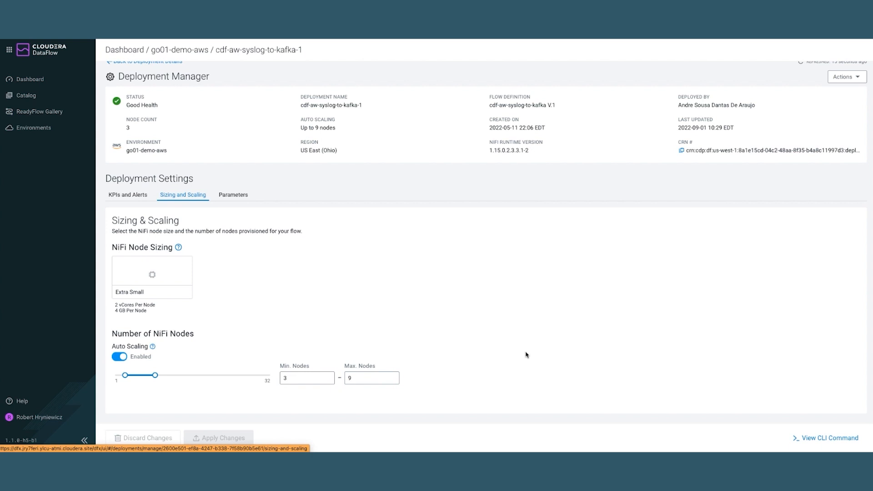
pyautogui.moveTo(359, 277)
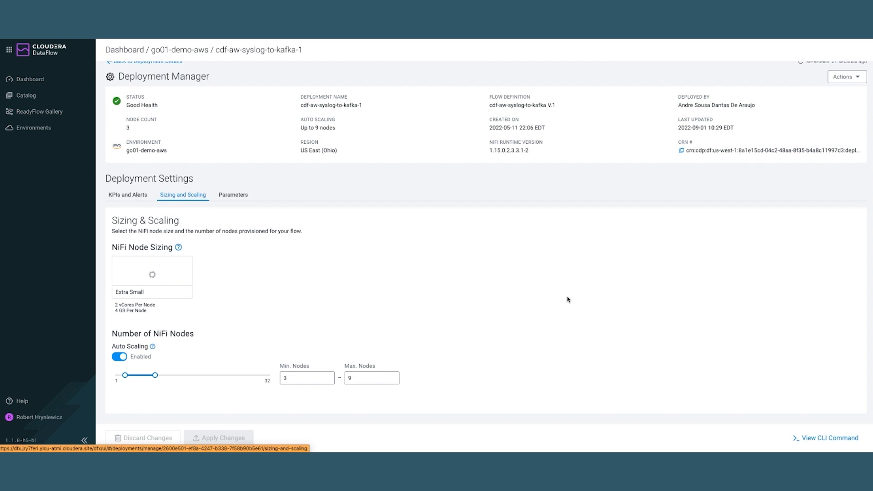
pyautogui.click(369, 378)
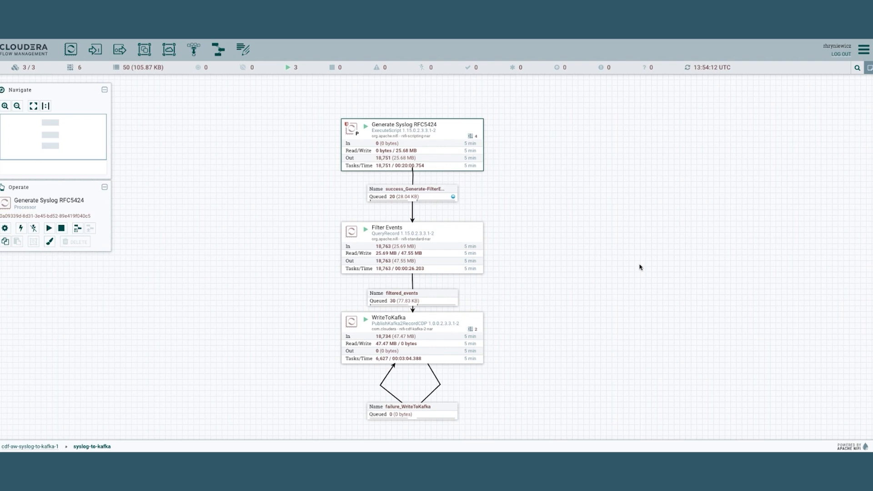
pyautogui.moveTo(460, 179)
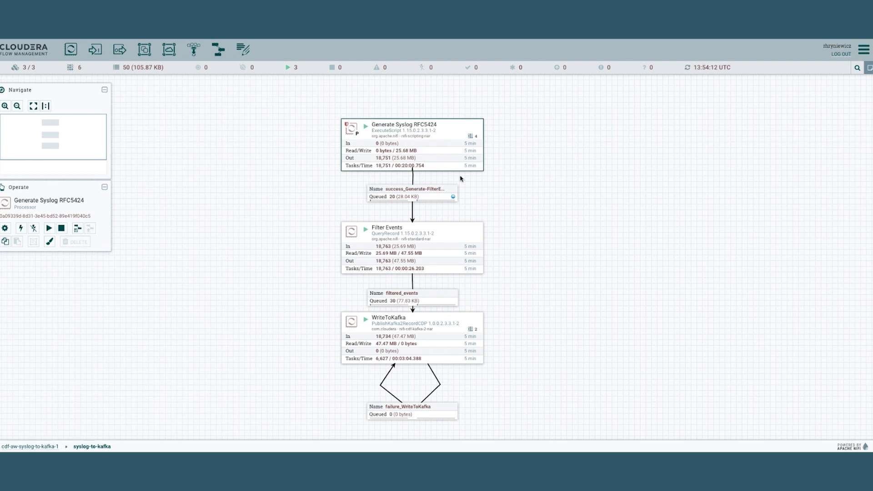
pyautogui.moveTo(451, 348)
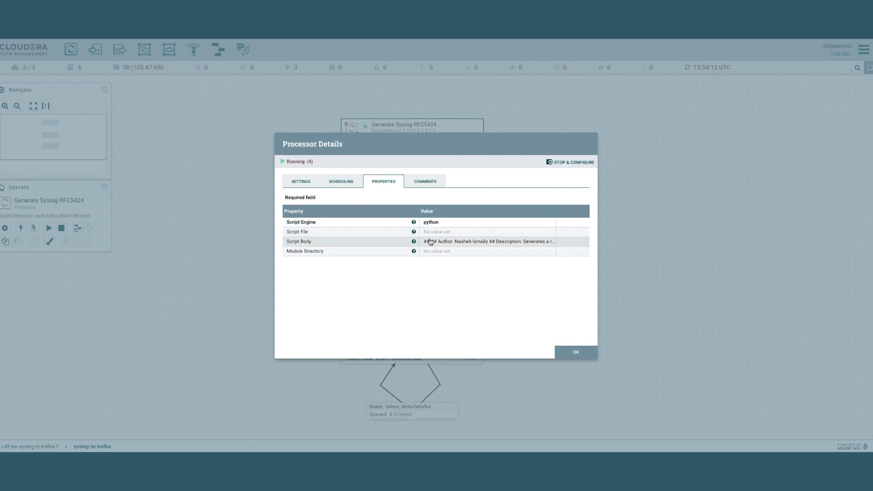
# Read through the RFC5424 syslog generator's Python Script Body and close the Processor Details dialog with OK
pyautogui.click(487, 241)
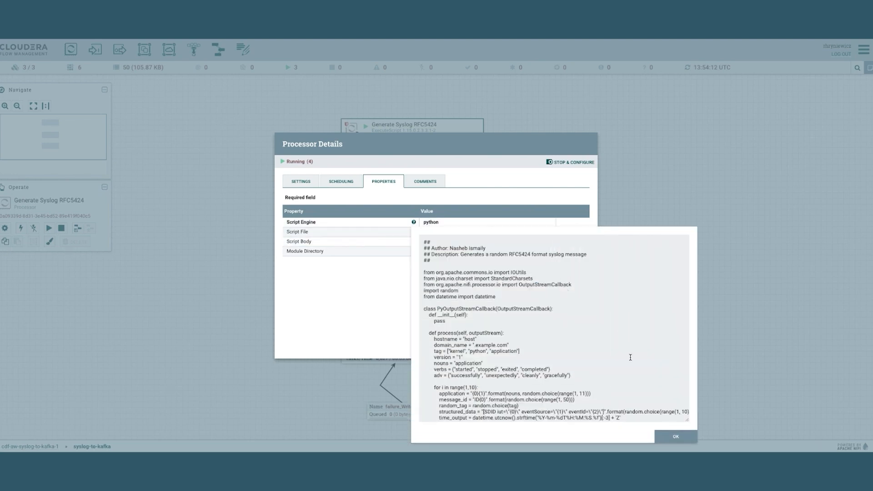
pyautogui.scroll(-3)
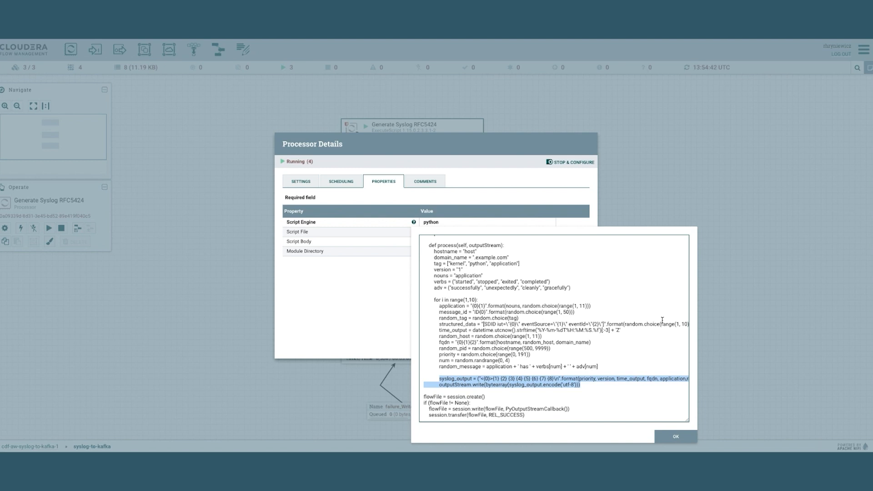
pyautogui.moveTo(620, 405)
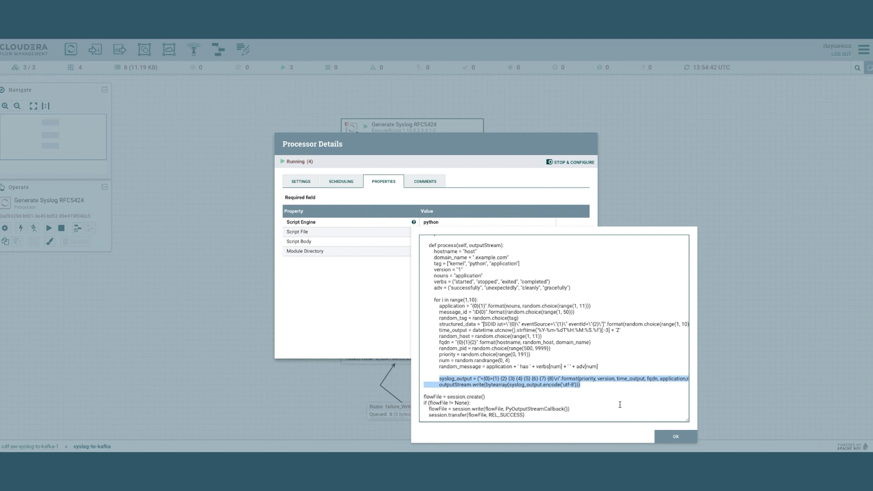
pyautogui.click(676, 437)
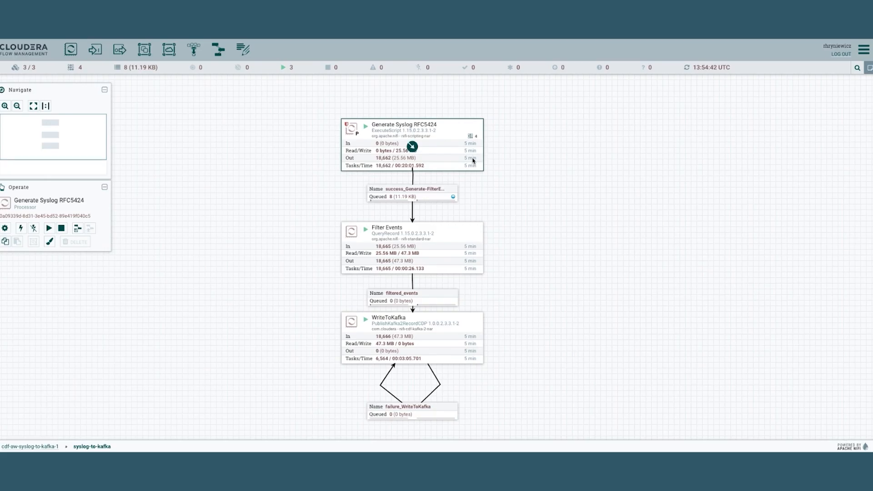
pyautogui.moveTo(490, 221)
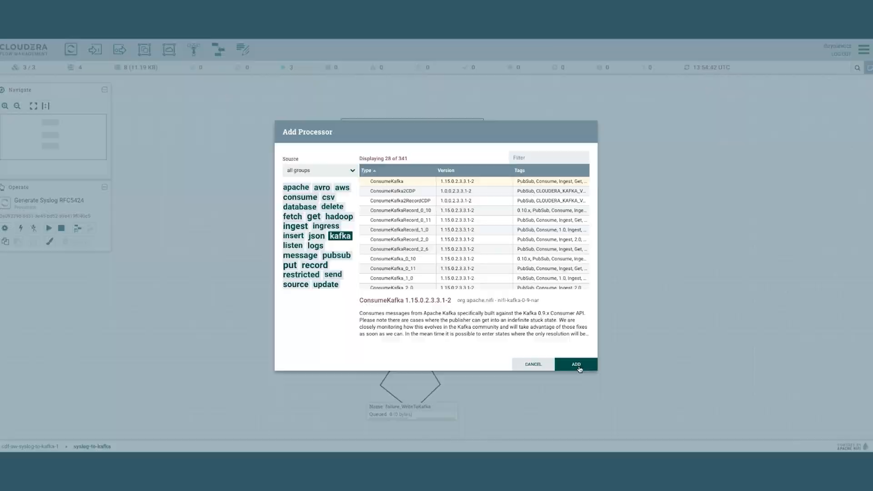
pyautogui.click(577, 364)
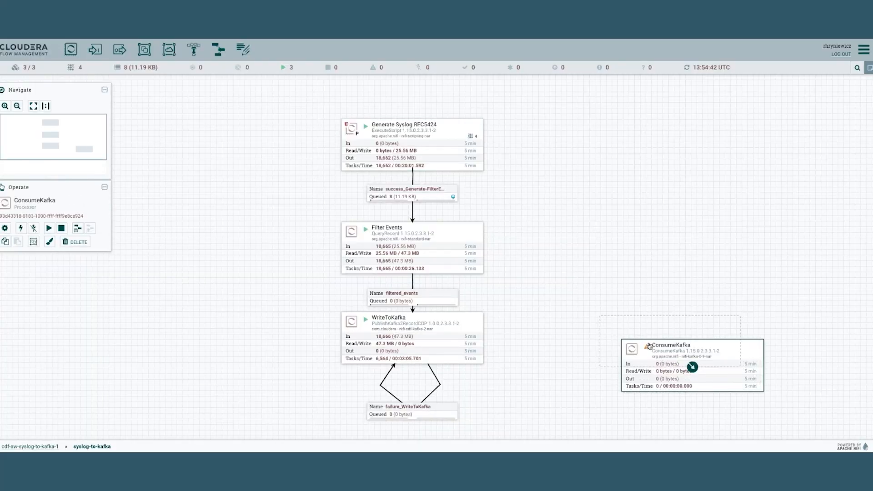
pyautogui.moveTo(690, 362); pyautogui.dragTo(668, 340)
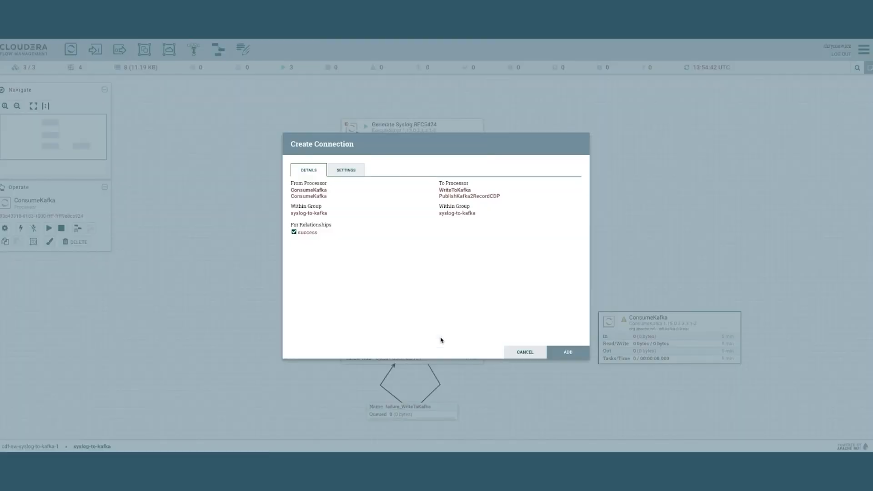
pyautogui.click(345, 169)
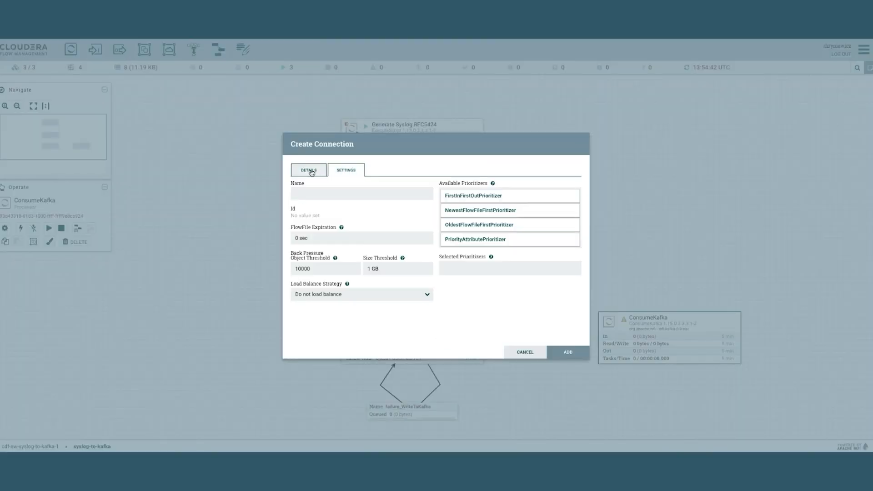
pyautogui.click(308, 169)
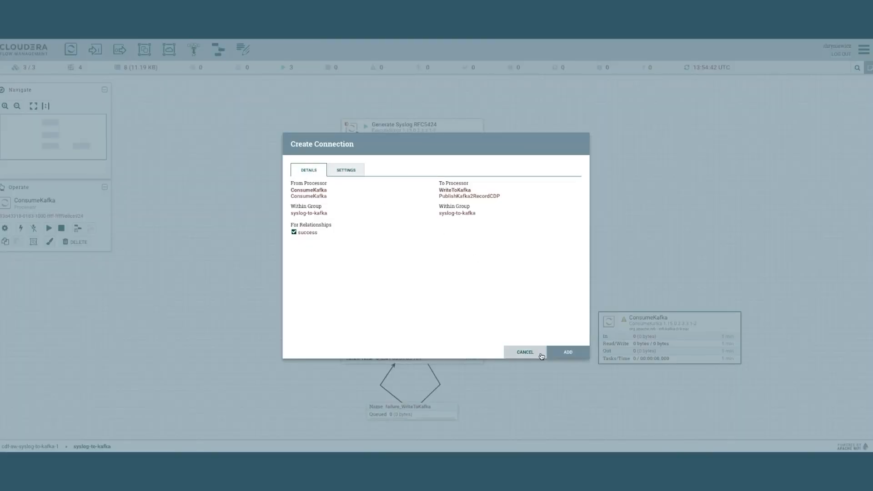
pyautogui.click(567, 352)
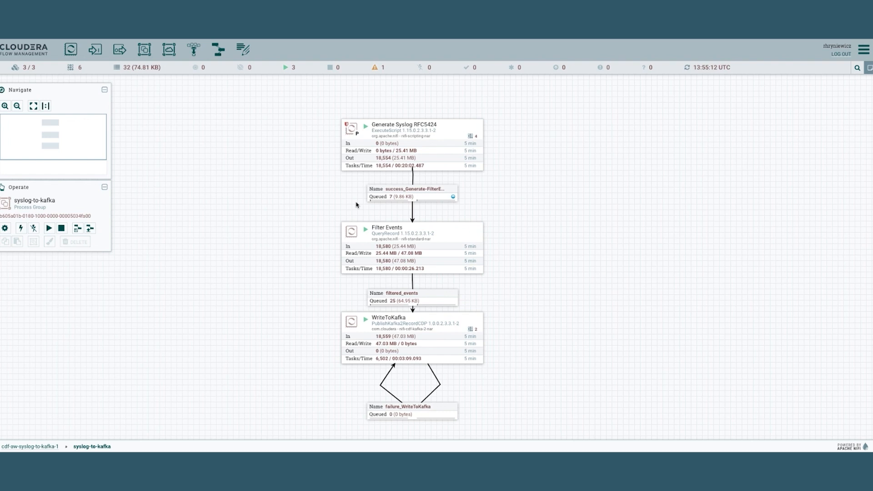
# Stop the Filter Events processor from its context menu, then return to the DataFlow dashboard
pyautogui.click(412, 247)
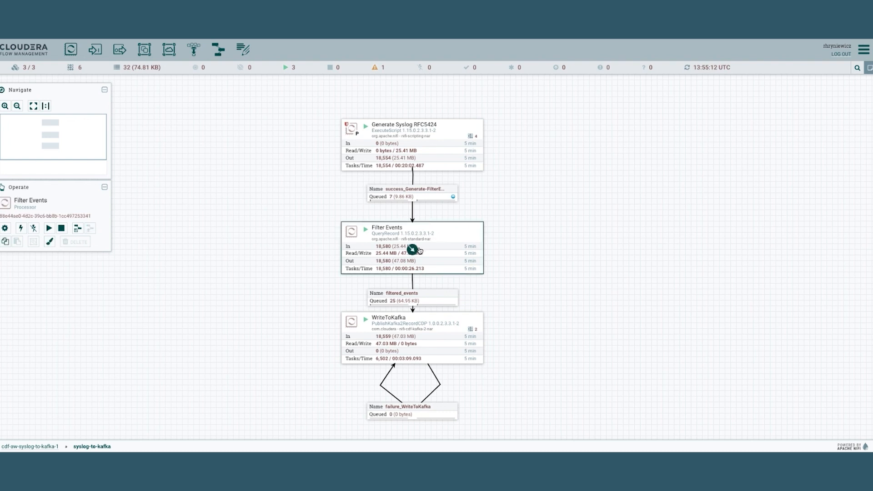
pyautogui.rightClick(414, 251)
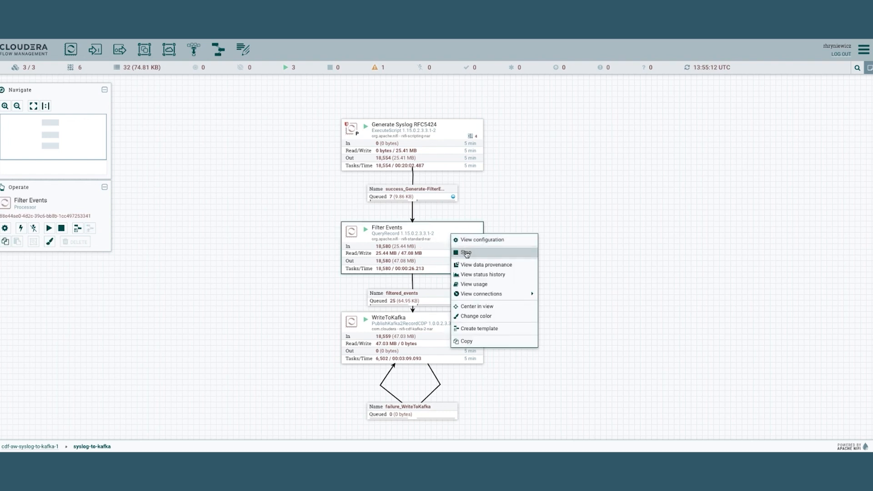
pyautogui.click(466, 253)
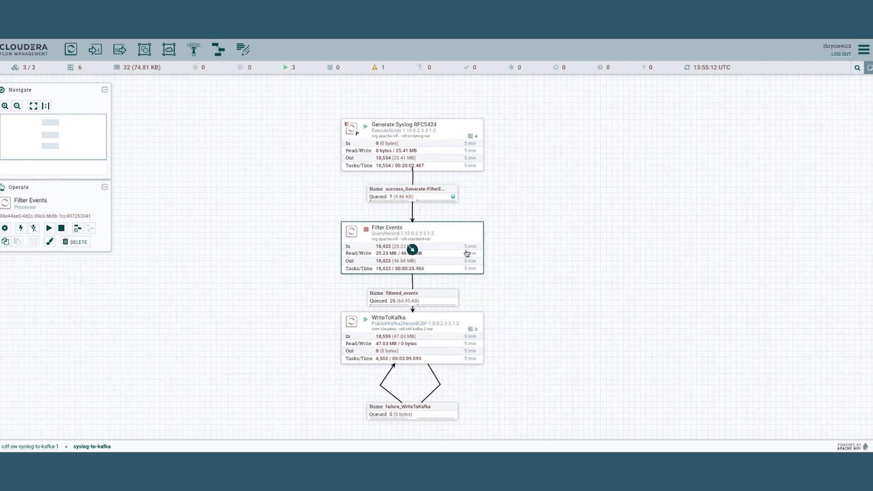
pyautogui.moveTo(372, 277)
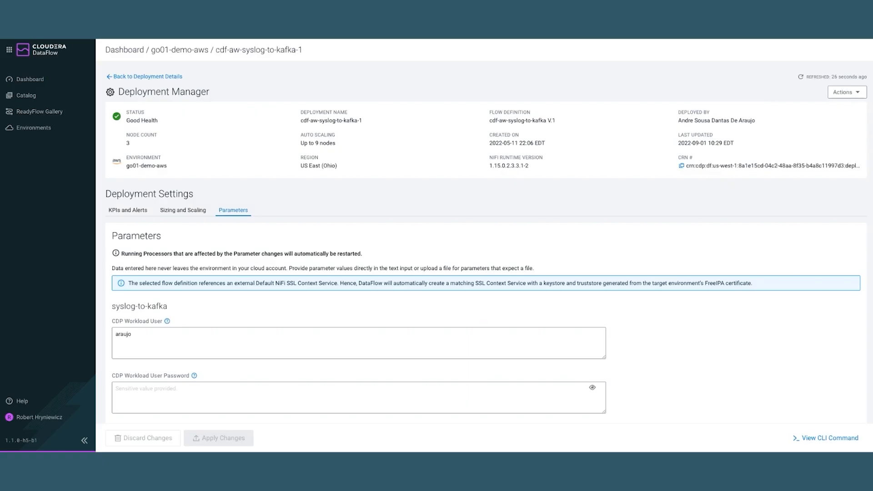
pyautogui.click(30, 79)
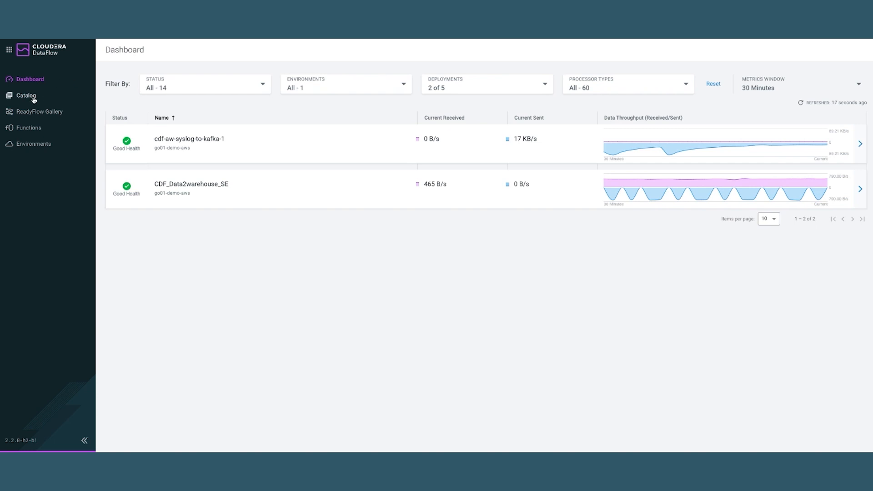
# Search the Flow Catalog for kafka and view the cdf-aw-syslog-to-kafka definition's version details, then close them
pyautogui.click(25, 96)
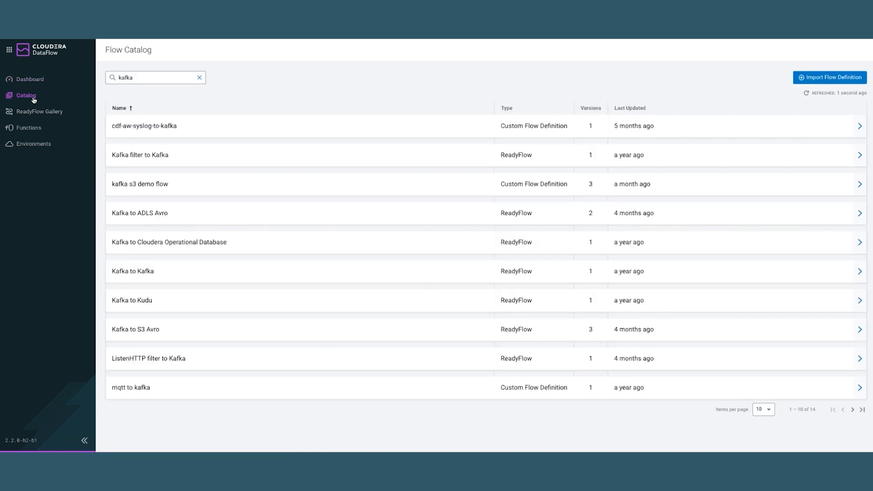
pyautogui.click(130, 78)
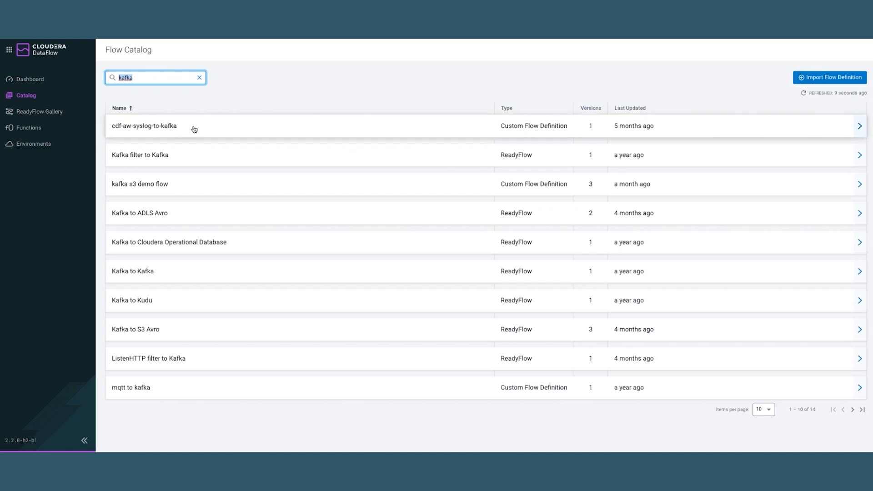
pyautogui.moveTo(416, 132)
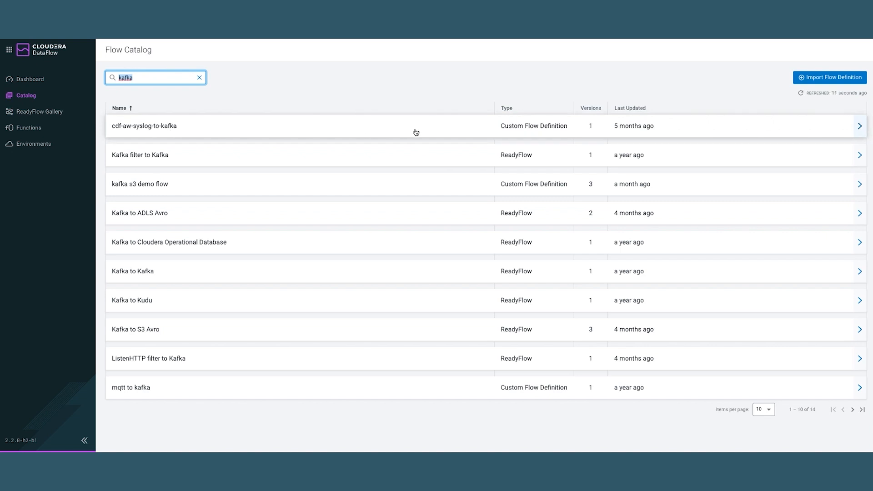
pyautogui.click(144, 125)
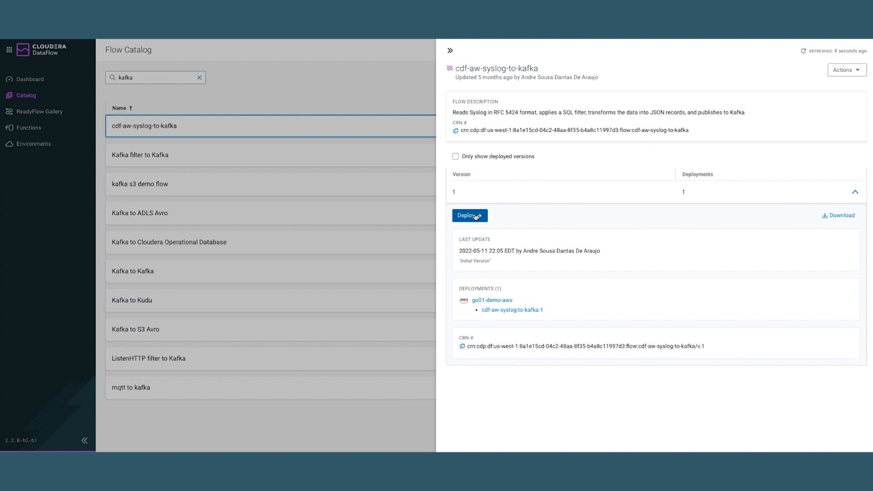
pyautogui.click(451, 50)
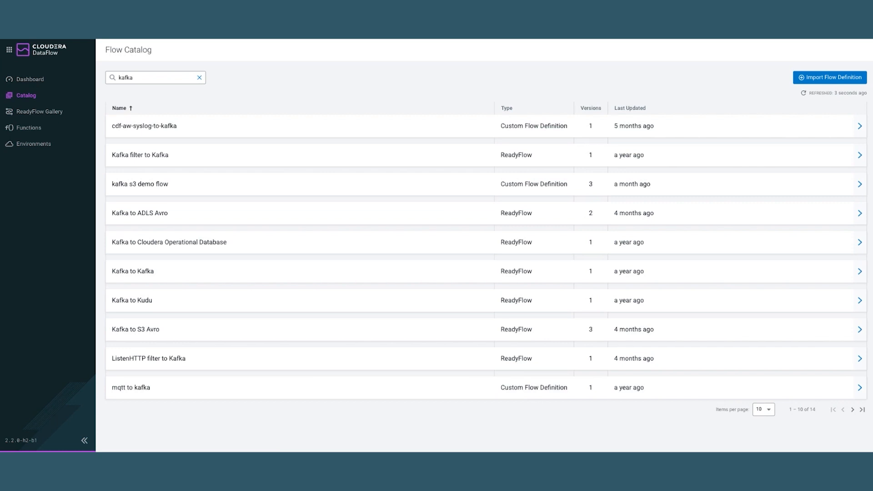
pyautogui.click(150, 78)
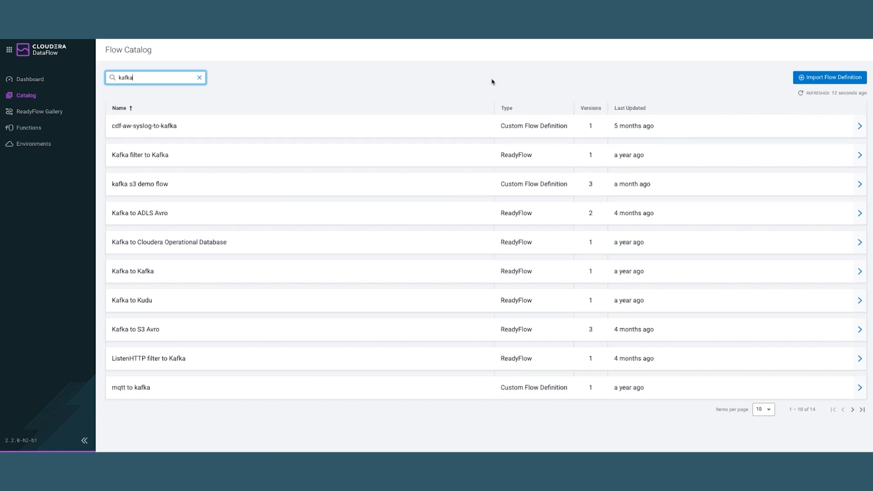
pyautogui.moveTo(45, 121)
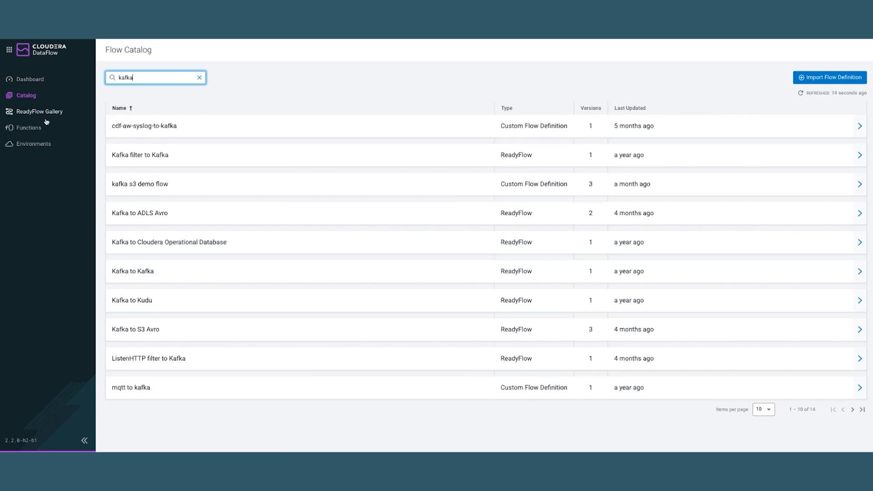
# Browse the ReadyFlow Gallery cards from Kafka filter to Kafka down to ListenSyslog filter to S3/ADLS
pyautogui.click(40, 112)
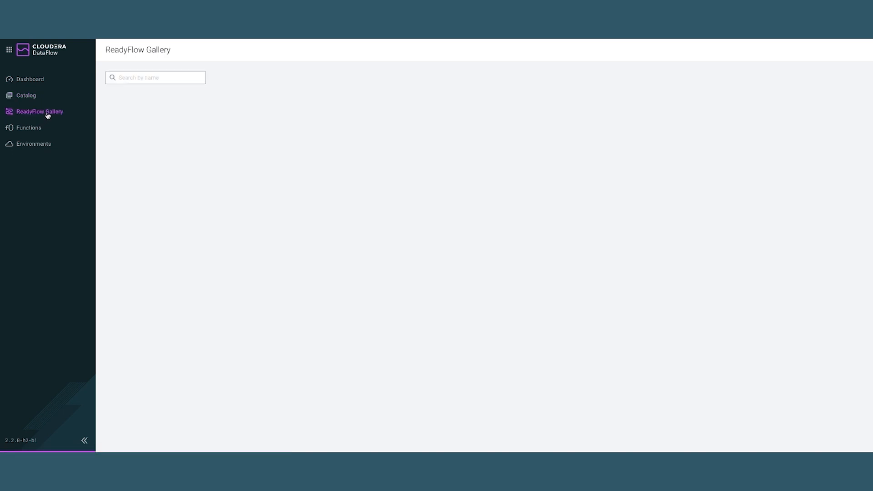
pyautogui.click(39, 111)
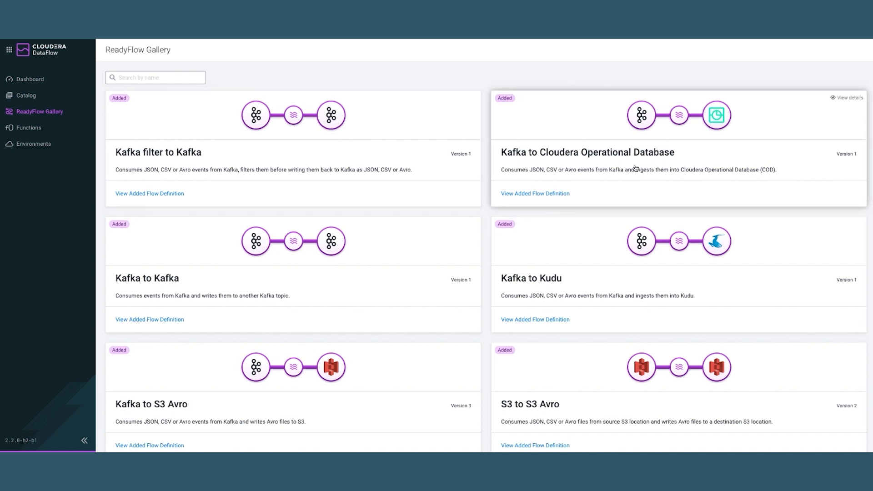
pyautogui.moveTo(511, 163)
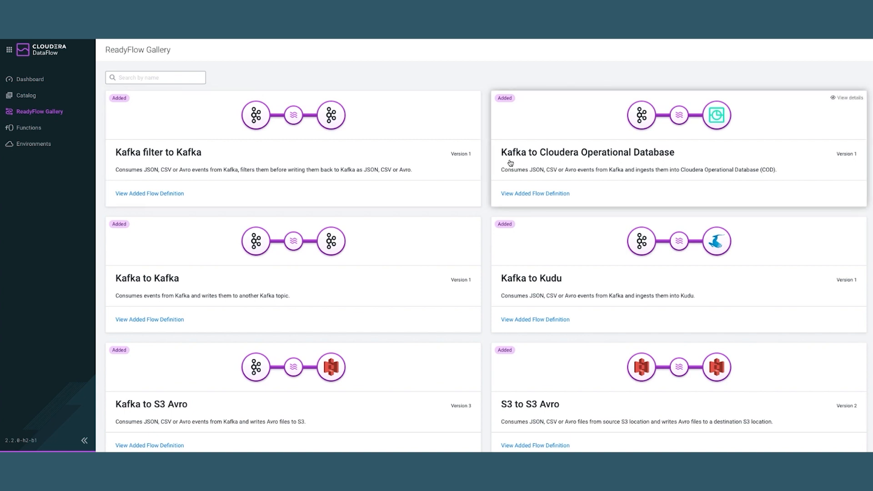
pyautogui.moveTo(813, 271)
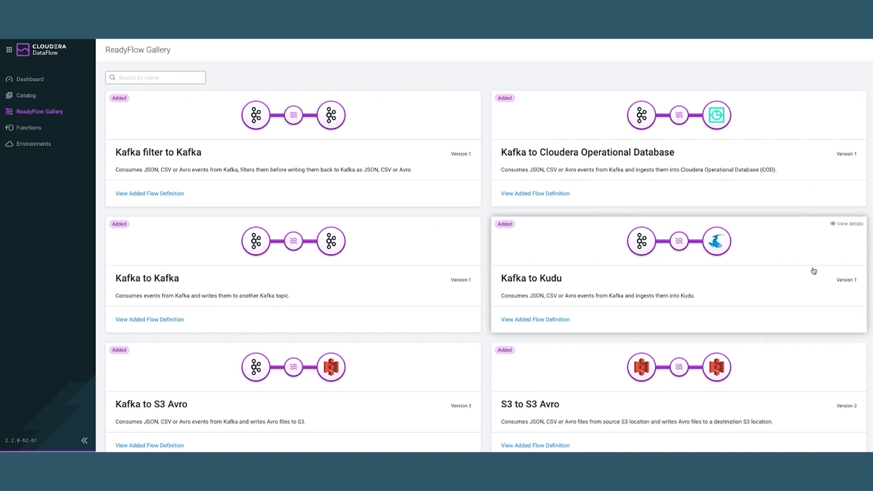
pyautogui.scroll(-3)
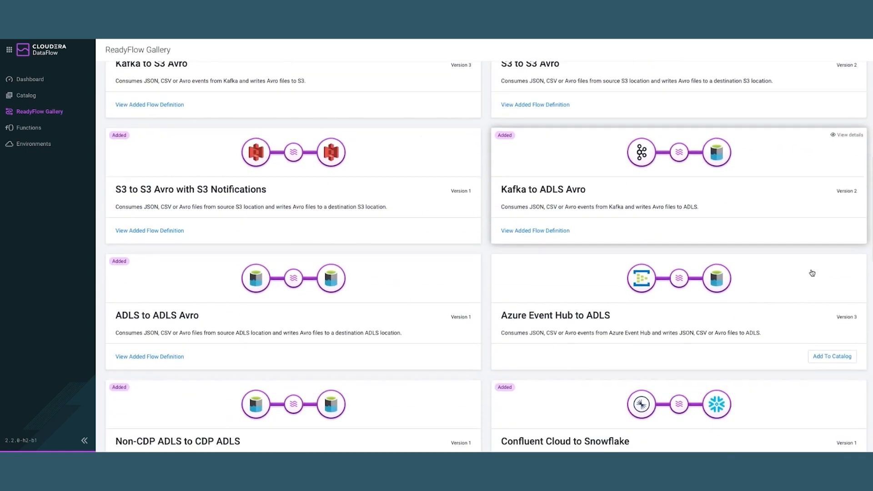
pyautogui.scroll(-3)
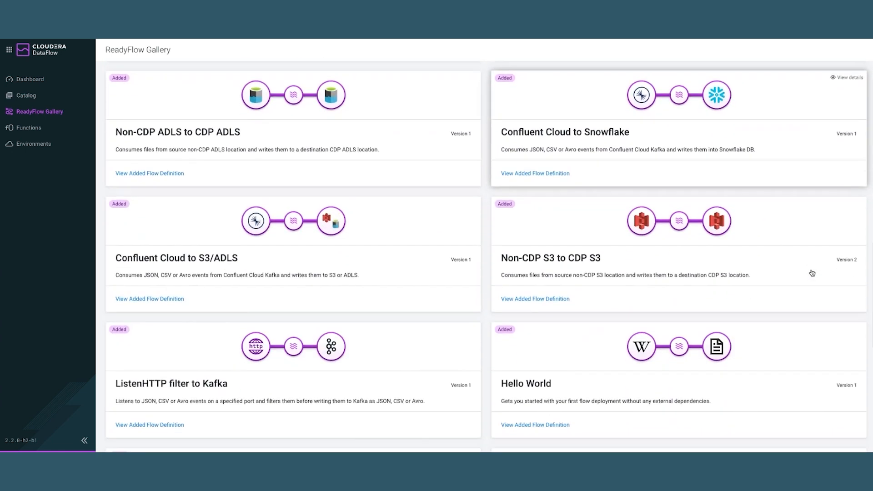
pyautogui.scroll(-3)
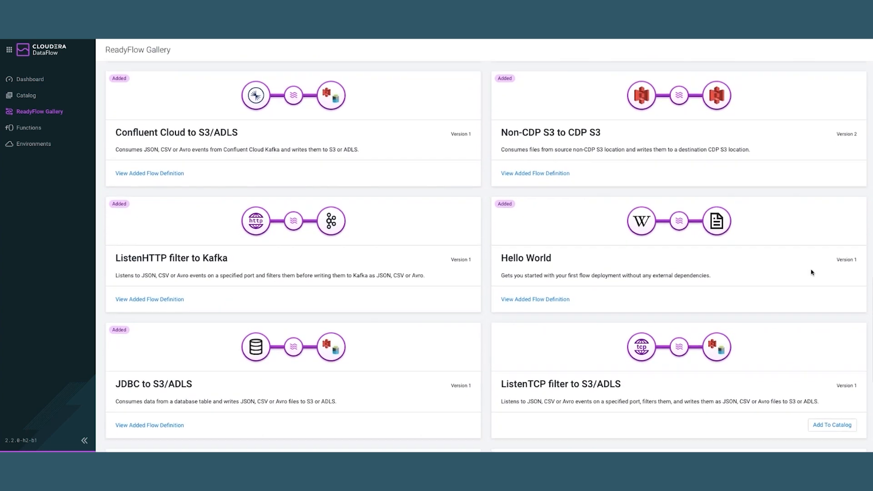
pyautogui.moveTo(359, 149)
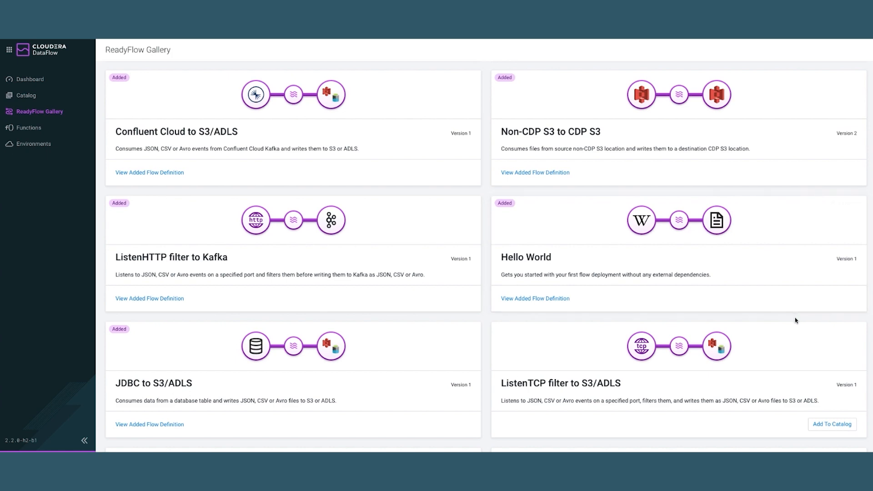
pyautogui.scroll(-3)
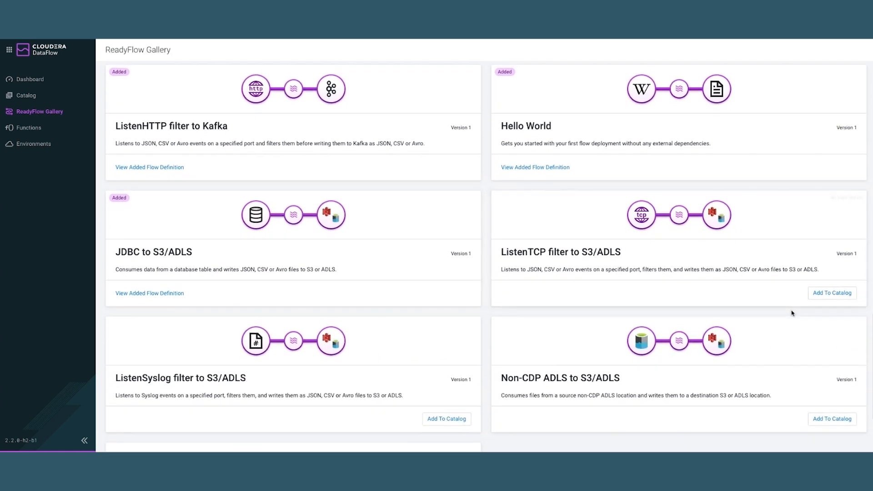
pyautogui.moveTo(617, 123)
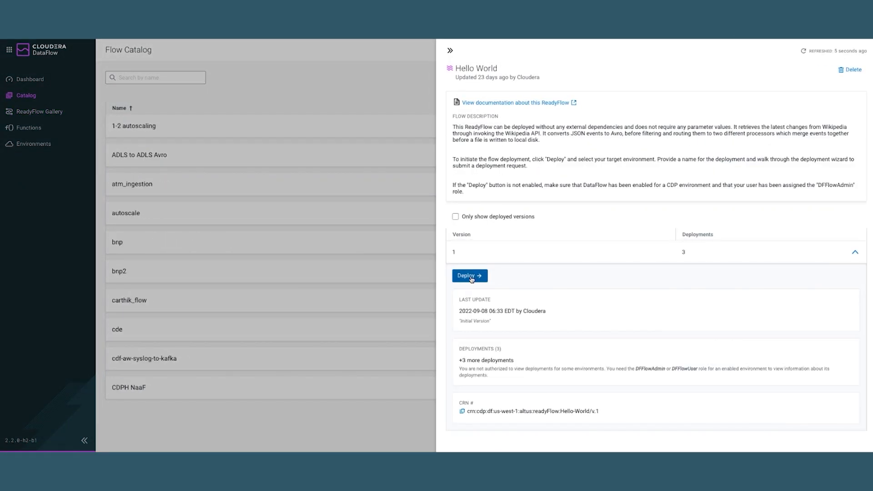
# Deploy Hello World to the go01-demo-aws target environment and continue into the New Flow Deployment wizard
pyautogui.click(470, 276)
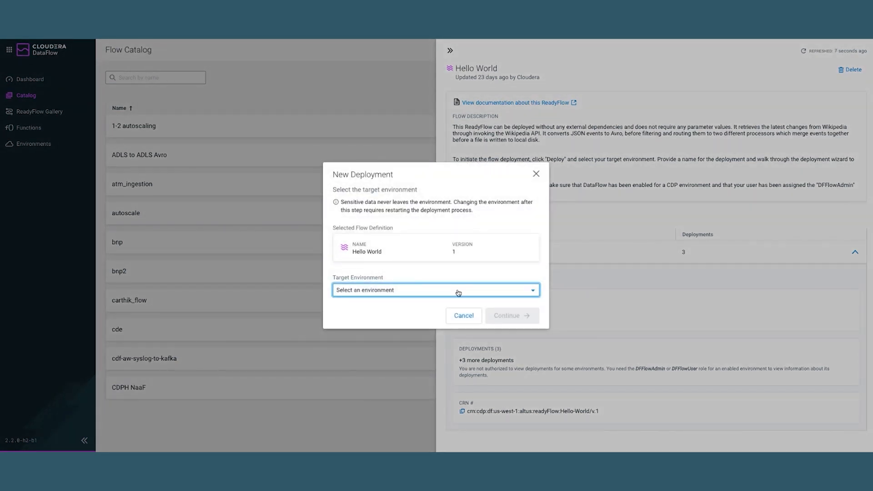
pyautogui.click(459, 290)
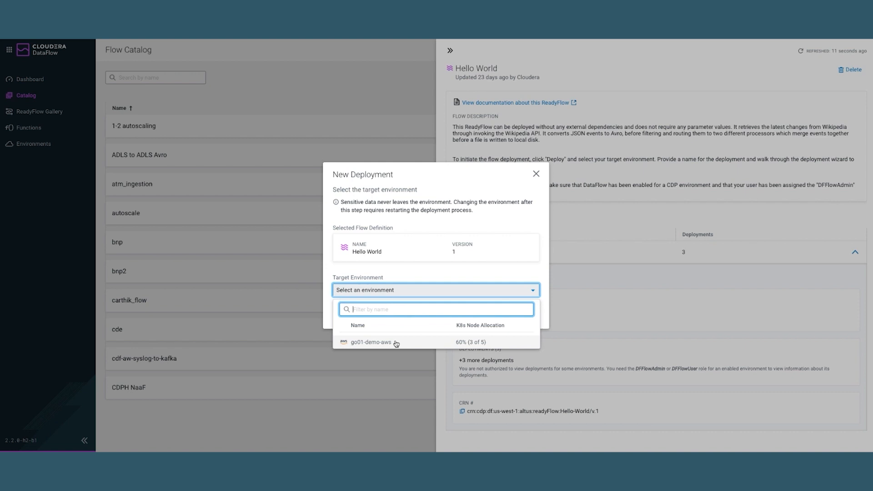
pyautogui.click(370, 342)
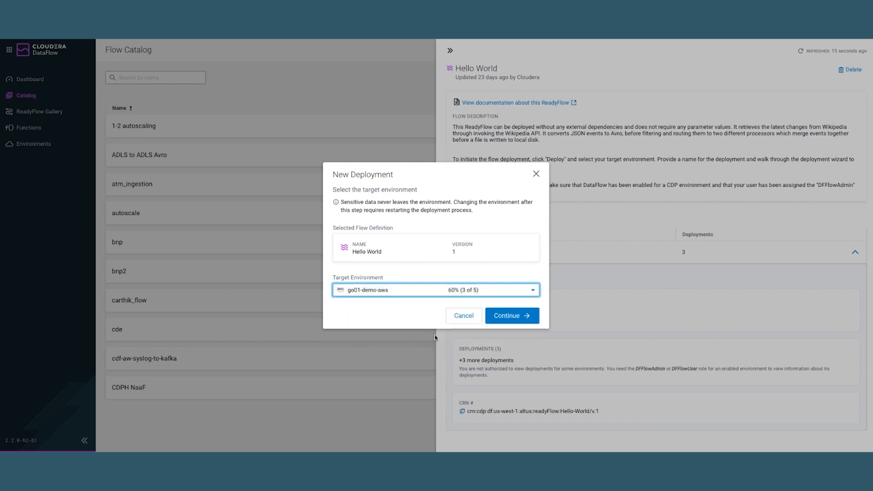
pyautogui.click(513, 316)
pyautogui.write('Hello DataFlow')
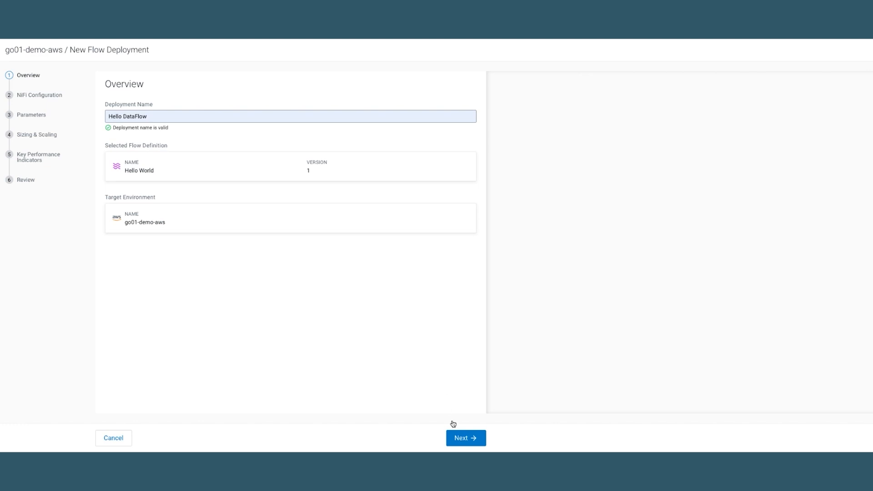
# Accept defaults through NiFi configuration, parameters, sizing, KPIs and review, then submit the deployment
pyautogui.click(466, 438)
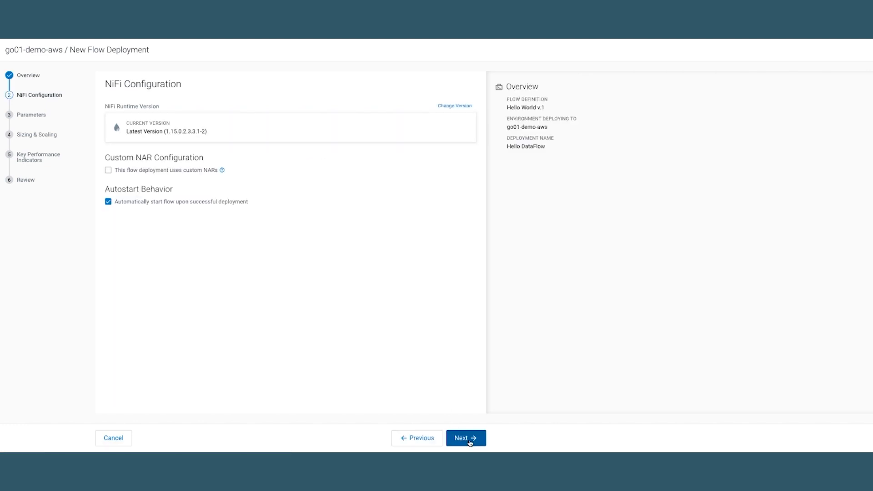
pyautogui.click(466, 438)
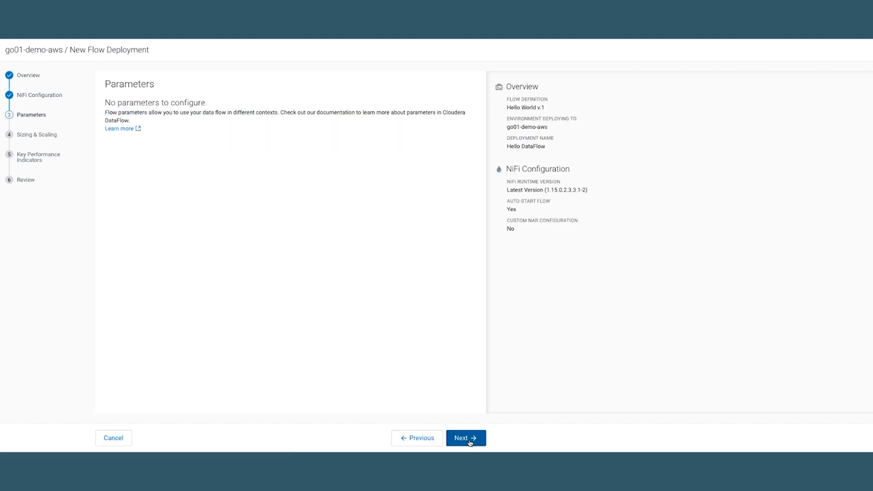
pyautogui.click(466, 438)
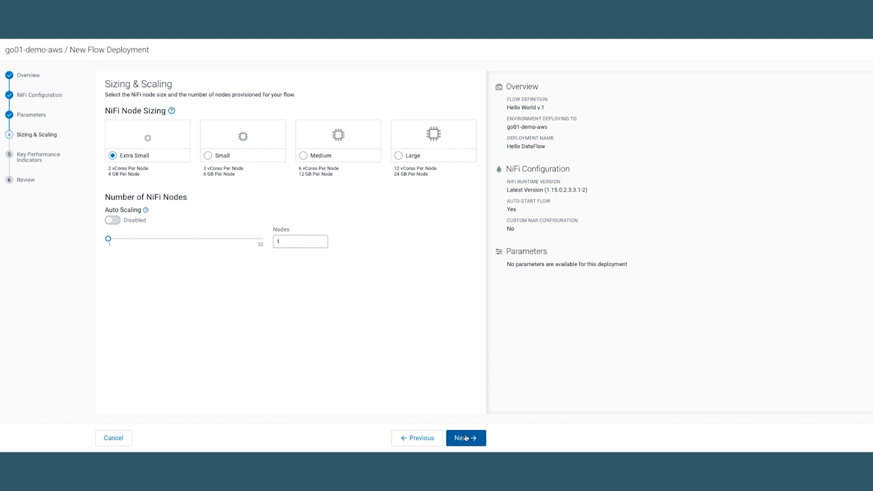
pyautogui.click(466, 438)
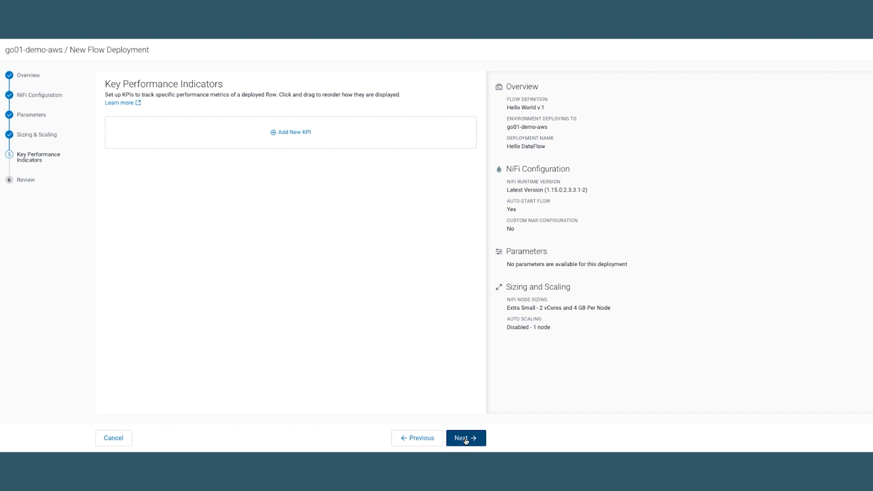
pyautogui.click(466, 437)
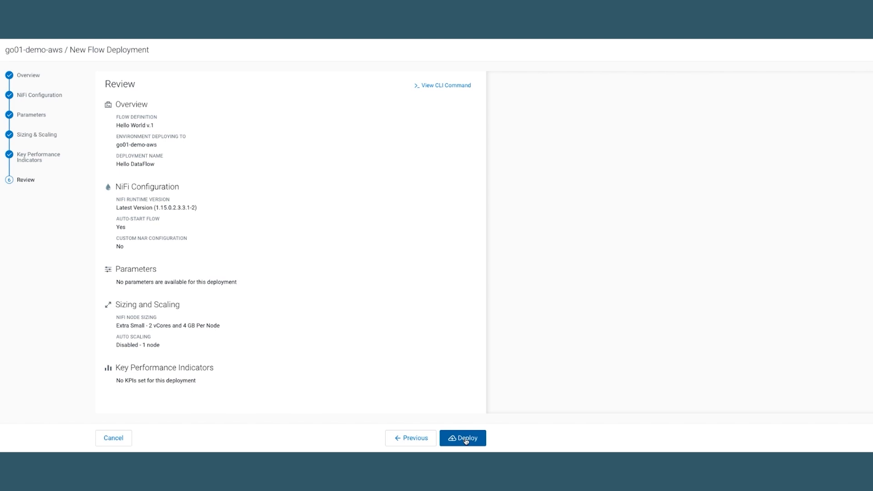
pyautogui.click(463, 438)
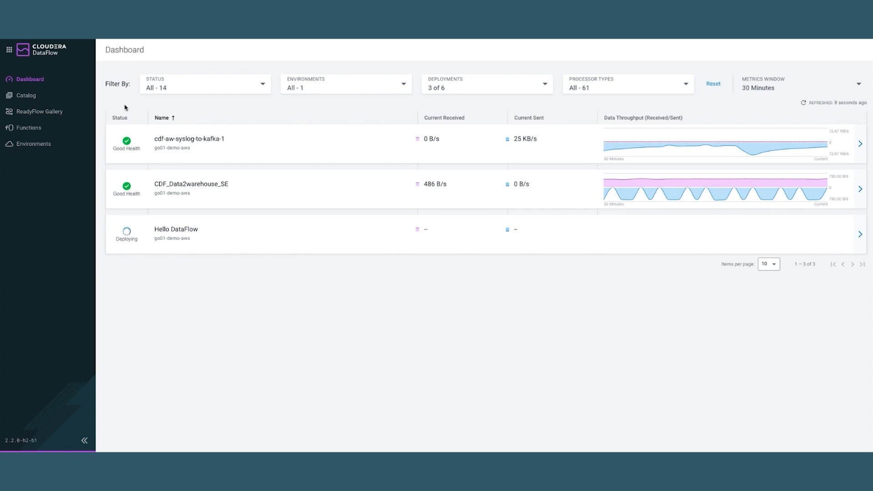
pyautogui.moveTo(160, 141)
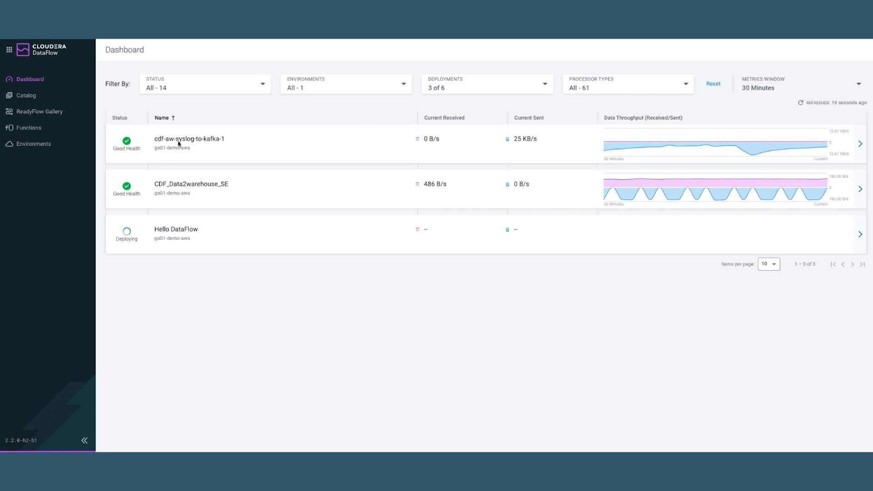
pyautogui.moveTo(185, 268)
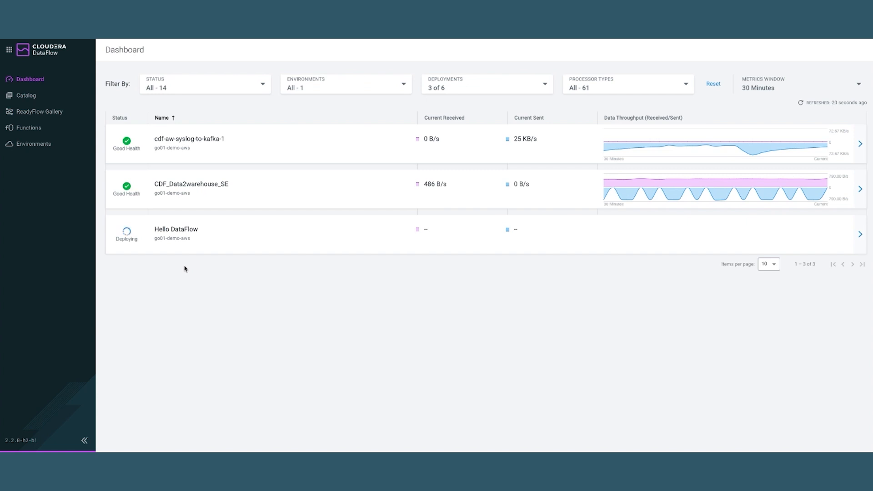
pyautogui.moveTo(153, 285)
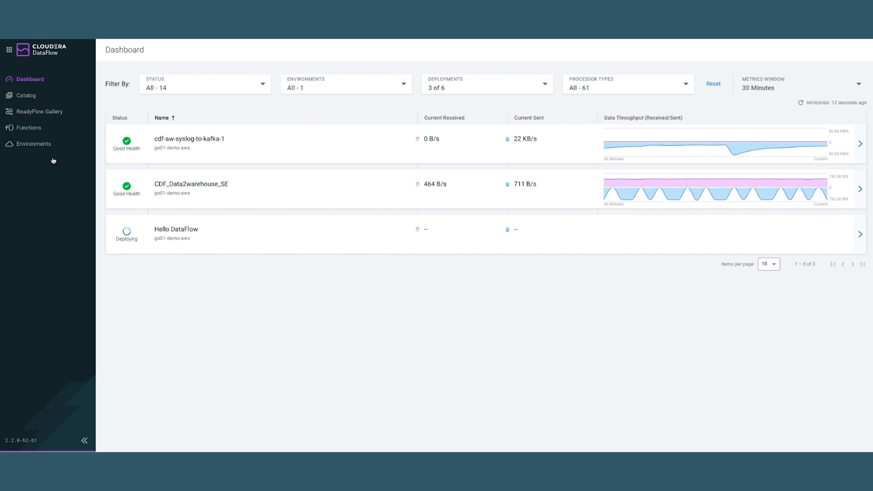
pyautogui.click(29, 128)
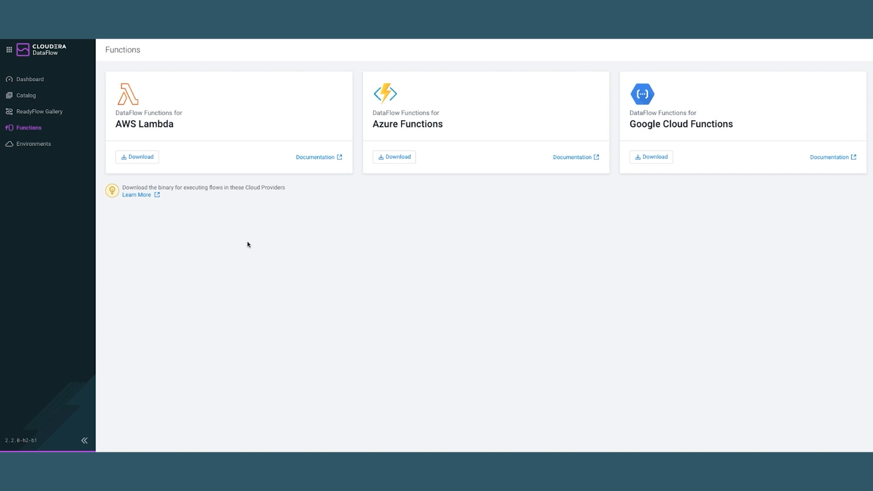
pyautogui.moveTo(368, 130)
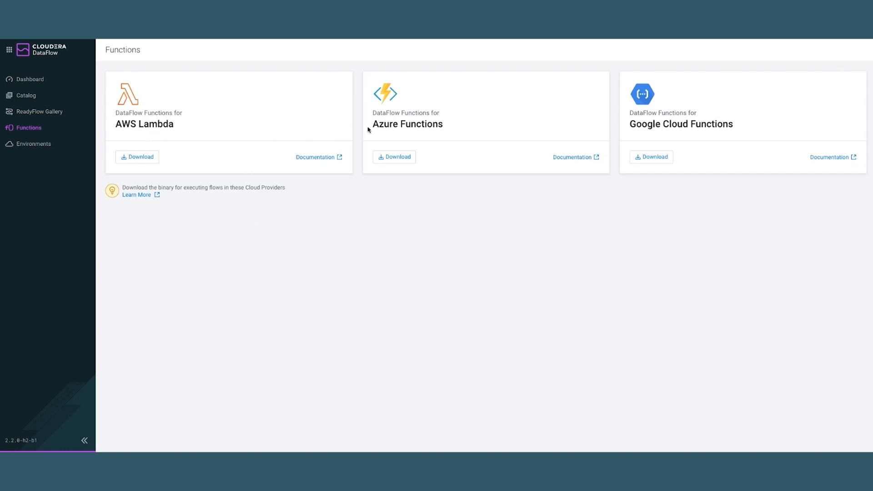
pyautogui.moveTo(717, 218)
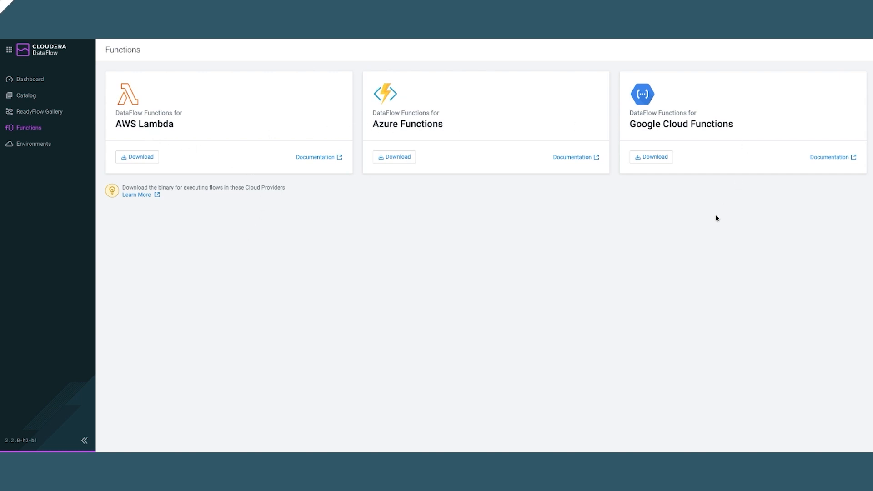